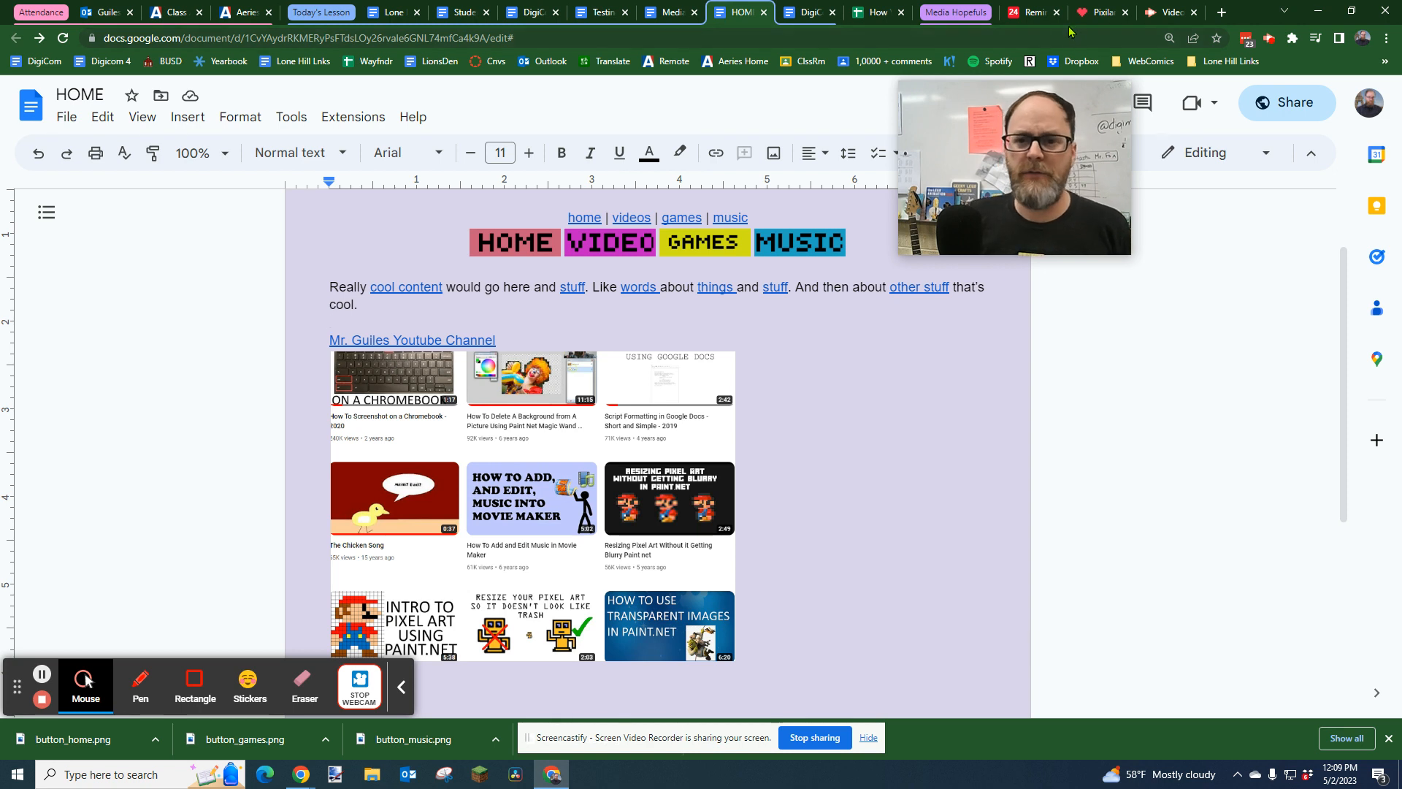
Compare the HOME drawing with the document's nav row and return to the HOME drawing
{"action": "left_click", "coordinate": [1093, 13]}
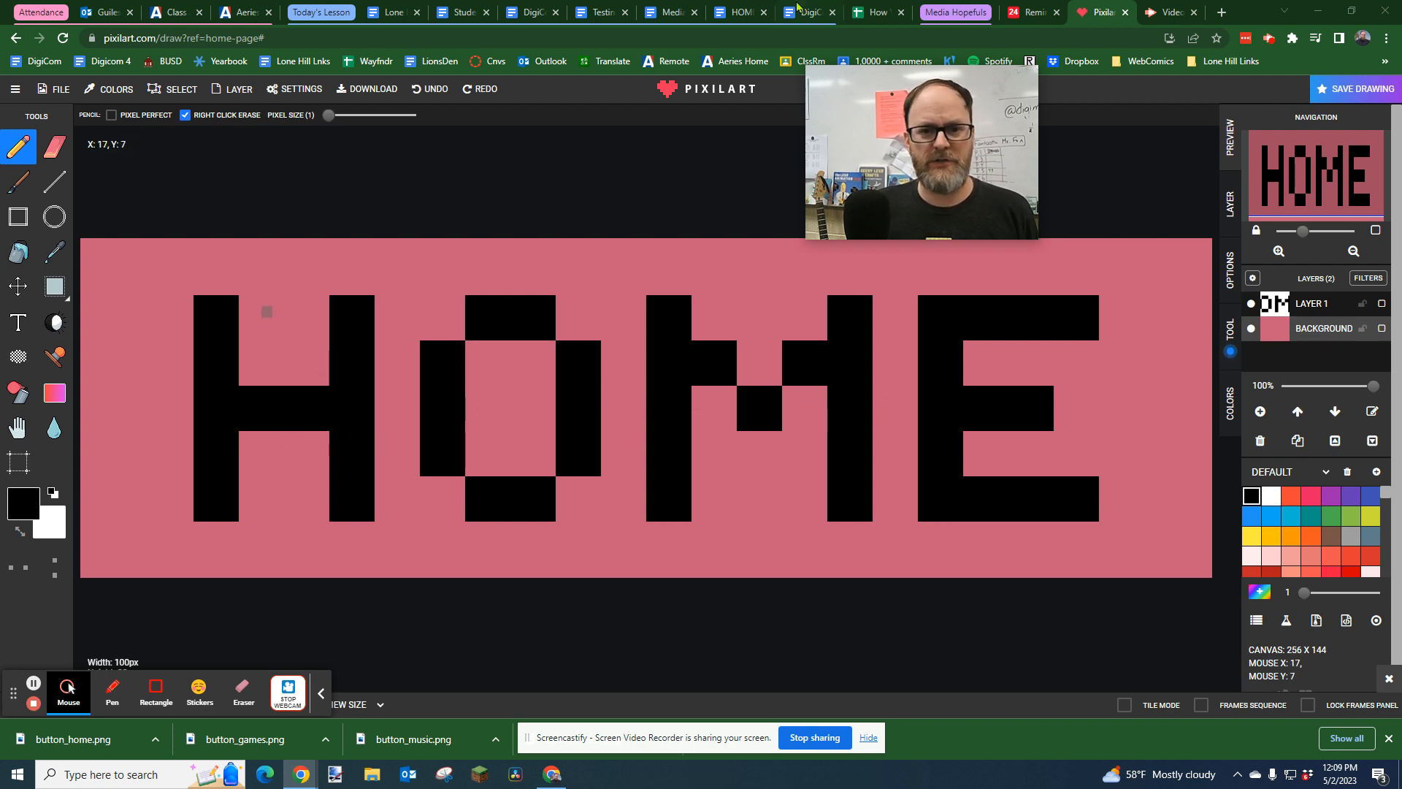
{"action": "left_click", "coordinate": [734, 12]}
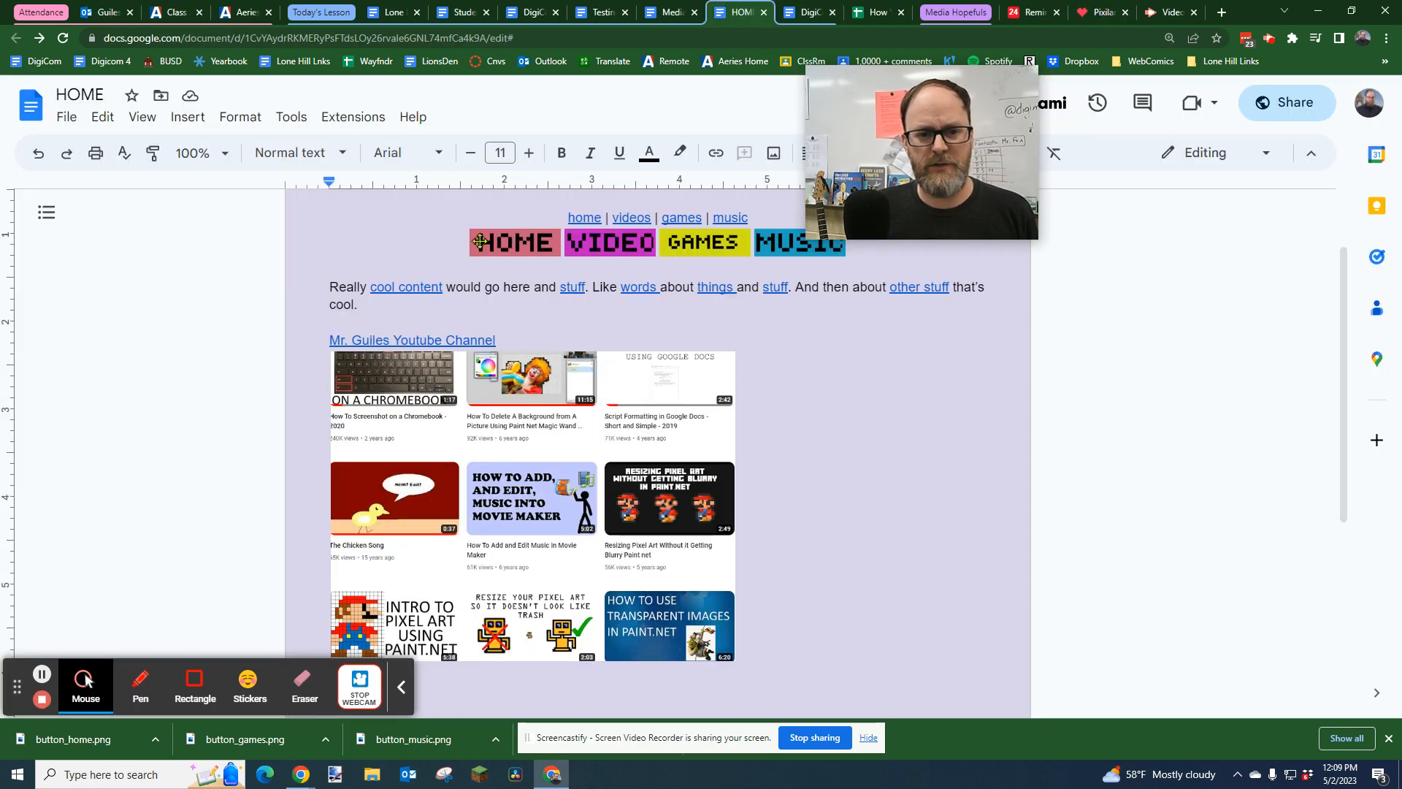
{"action": "left_click", "coordinate": [514, 241]}
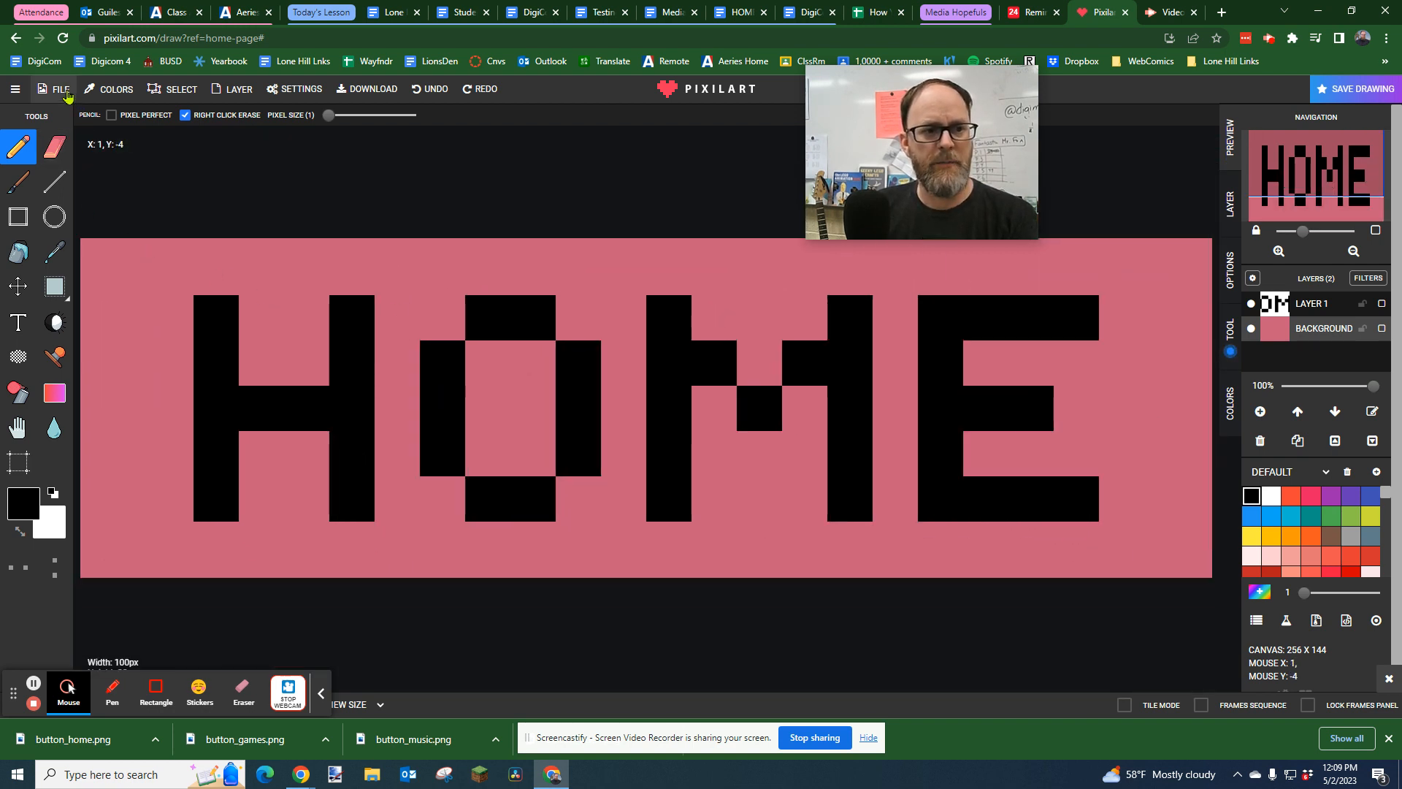
Create a new 100 by 30 canvas, clearing the old HOME drawing
{"action": "left_click", "coordinate": [58, 89]}
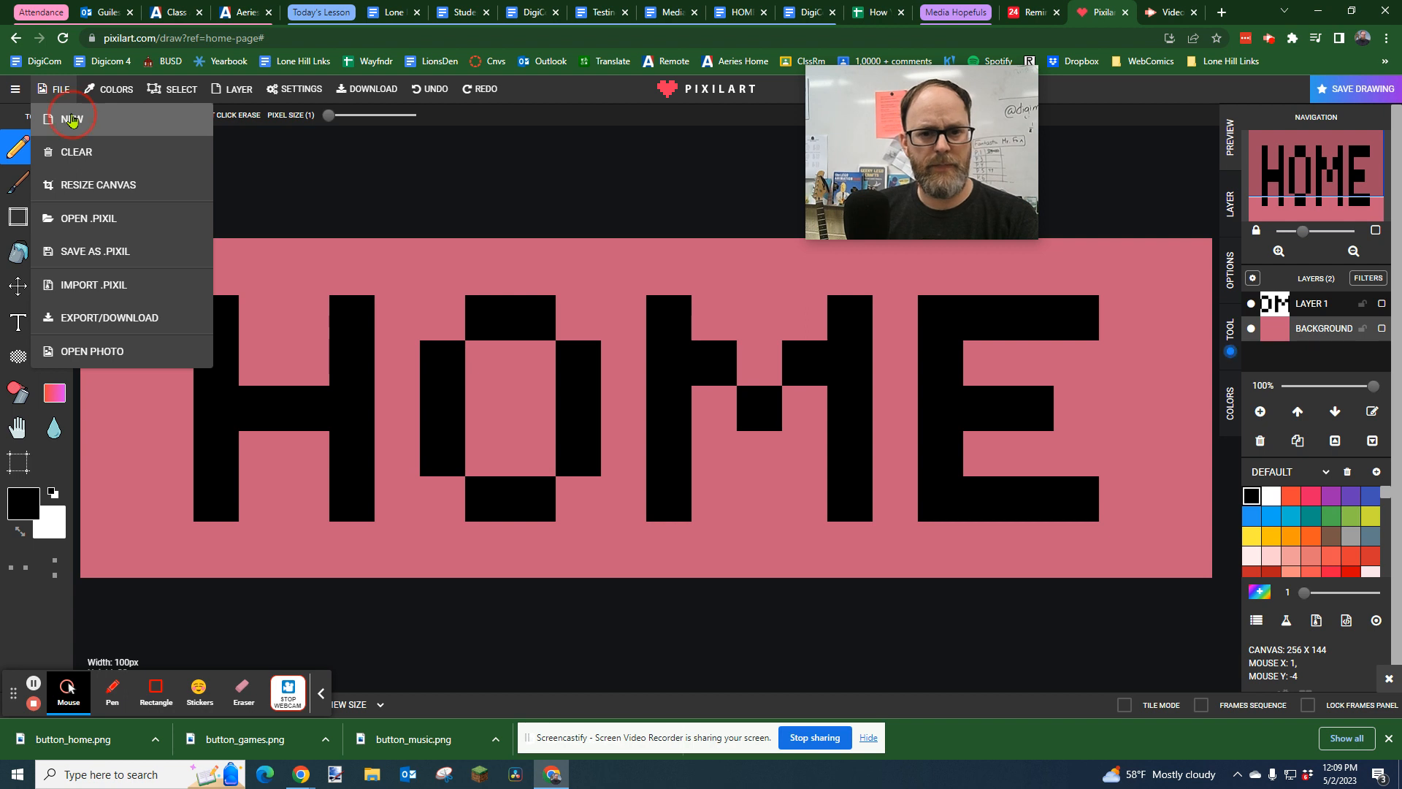
{"action": "left_click", "coordinate": [71, 118]}
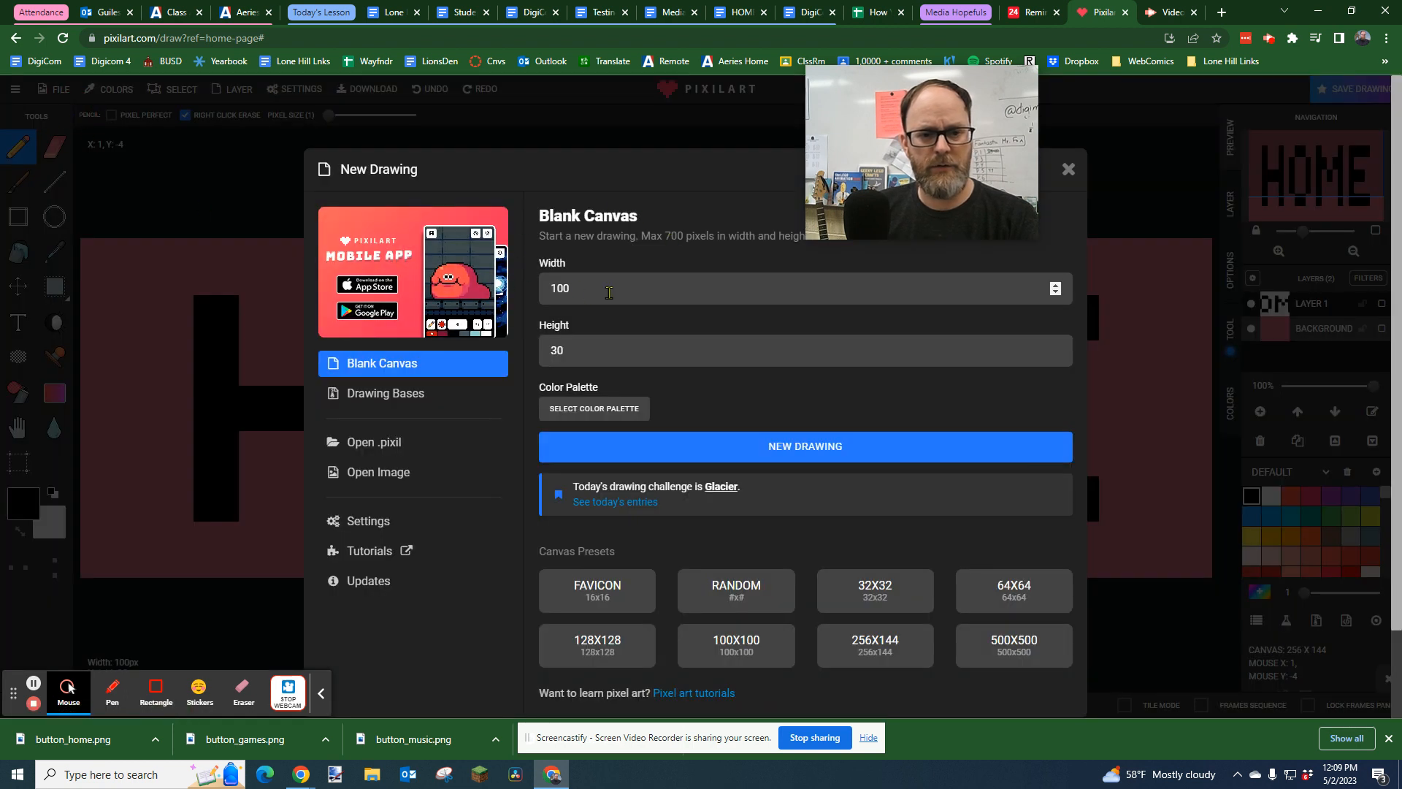
{"action": "left_click", "coordinate": [561, 349]}
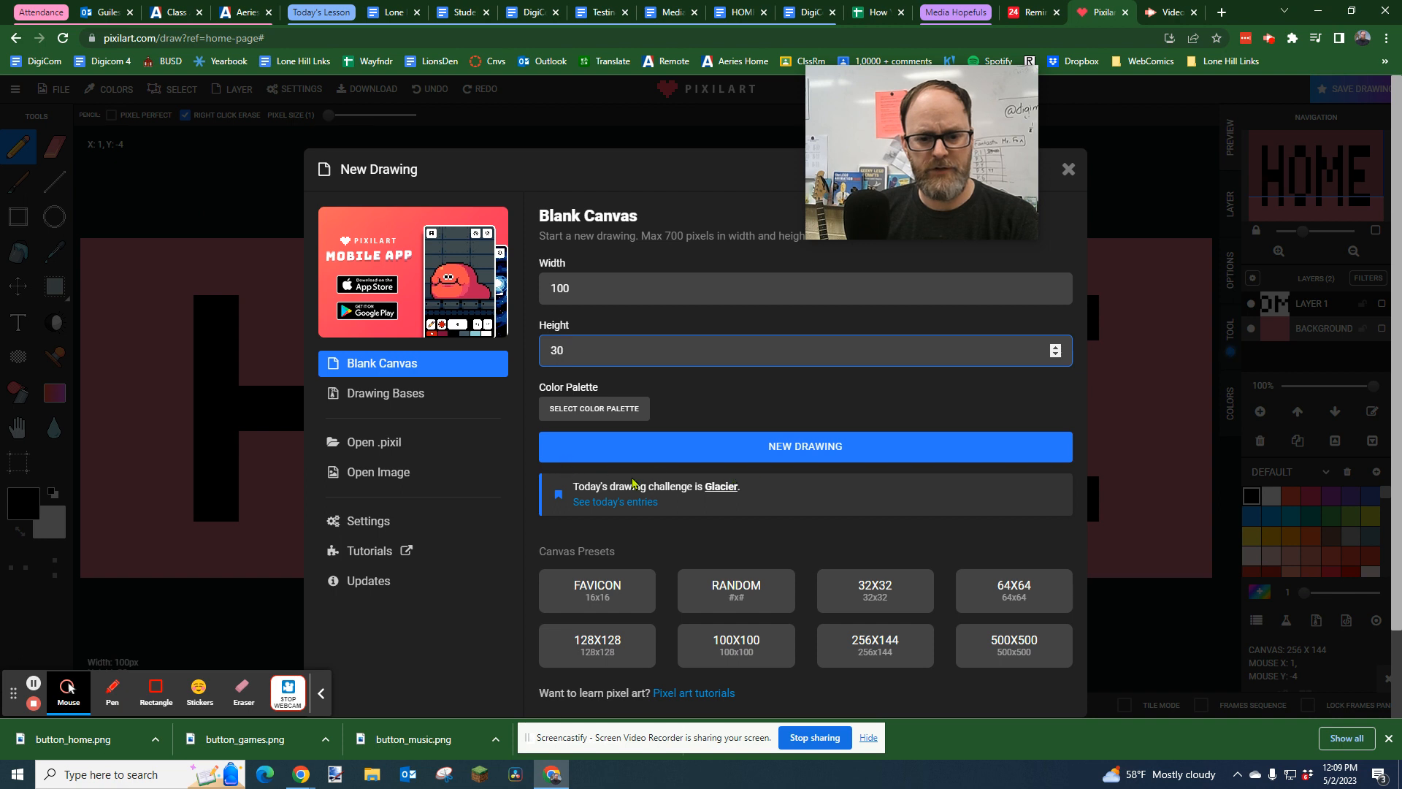
{"action": "scroll", "scroll_direction": "down", "scroll_amount": 3}
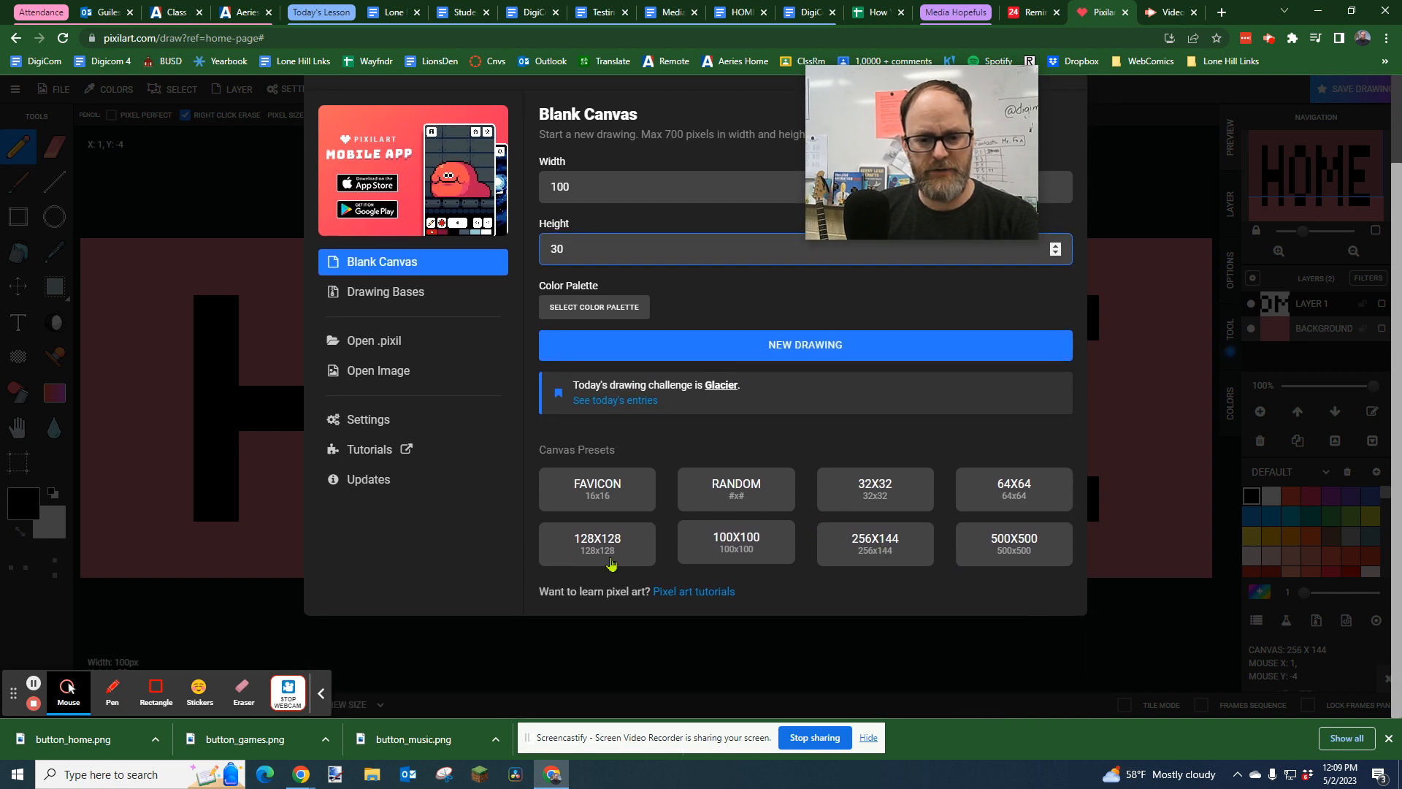
{"action": "mouse_move", "coordinate": [728, 424]}
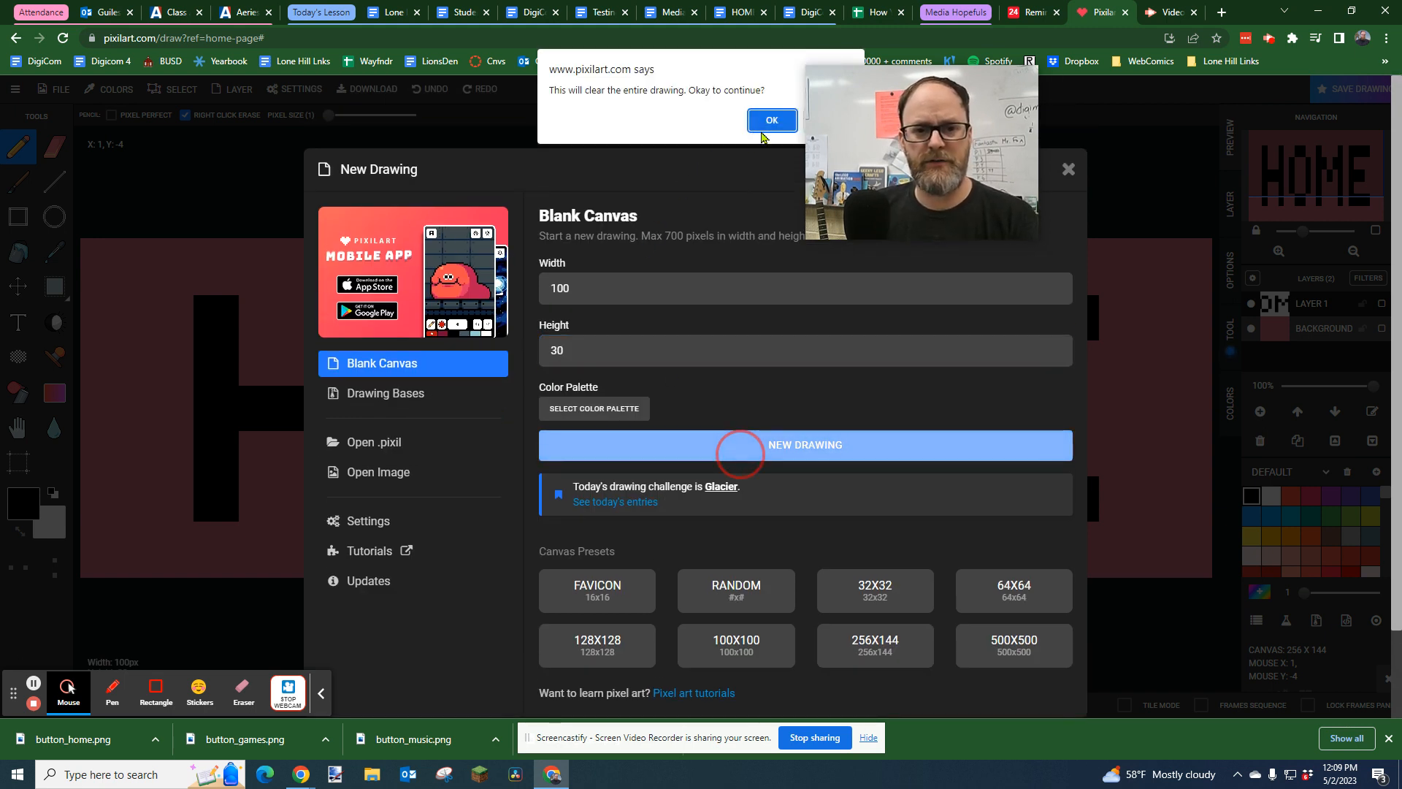
{"action": "left_click", "coordinate": [771, 120]}
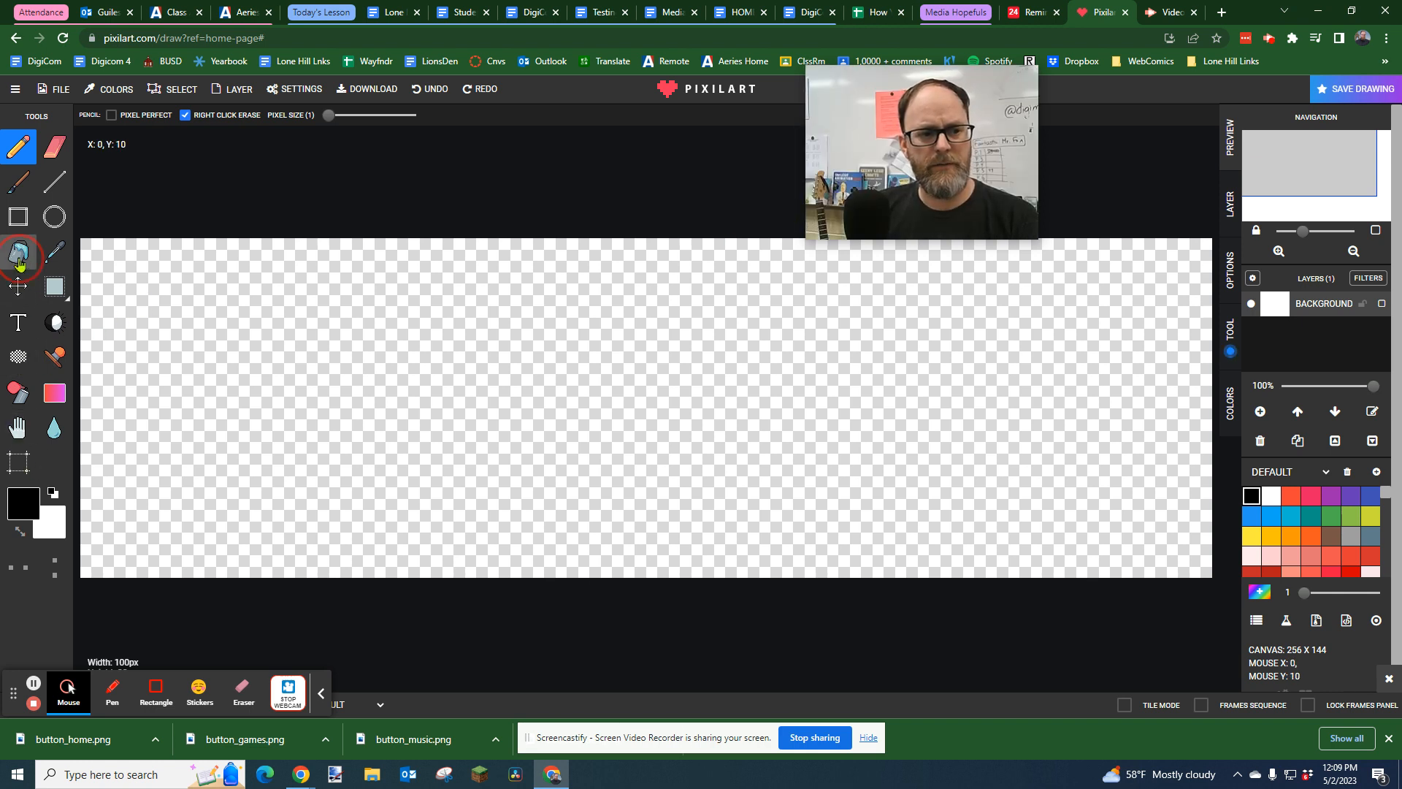
Fill the canvas purple with the Paint Bucket and dismiss the ad panel
{"action": "left_click", "coordinate": [18, 252]}
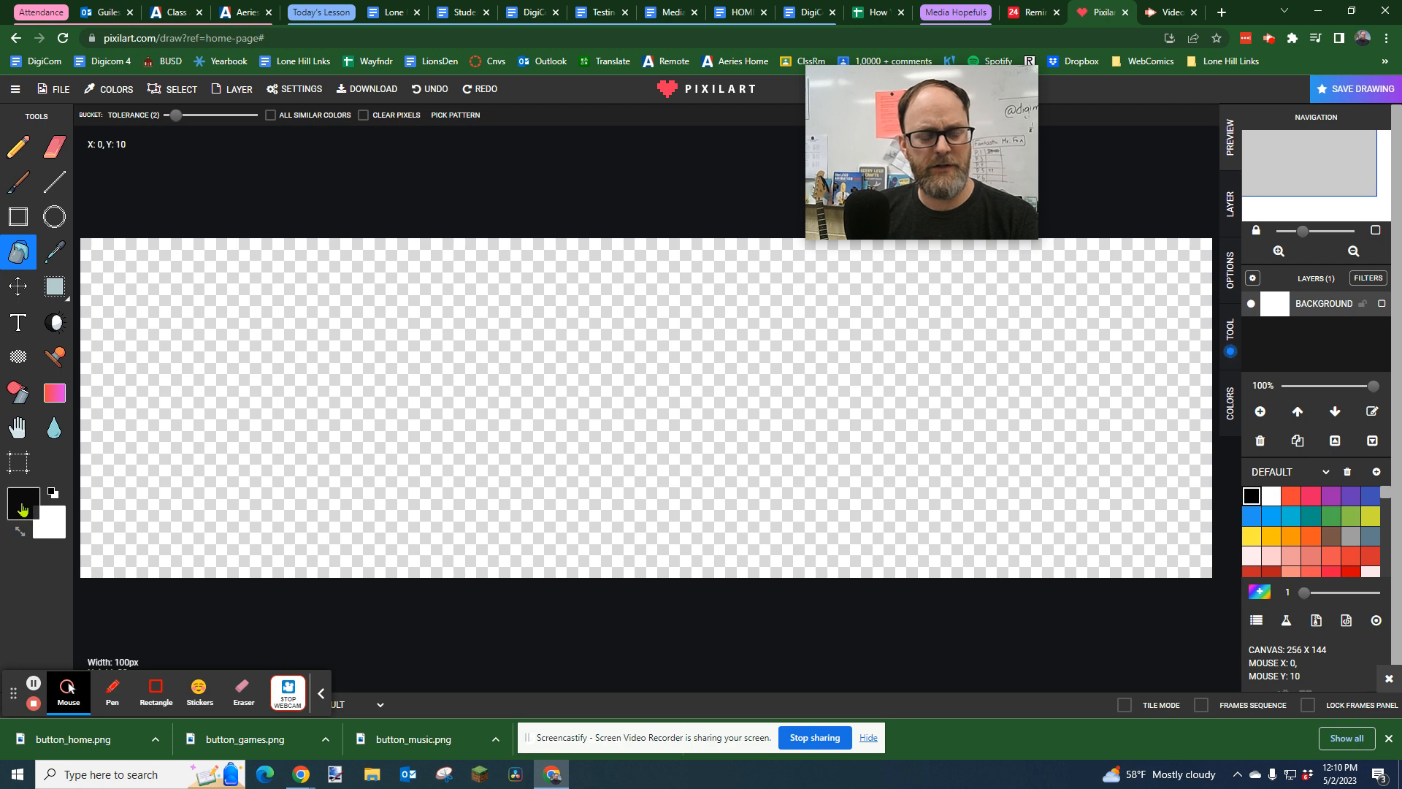
{"action": "left_click", "coordinate": [21, 504]}
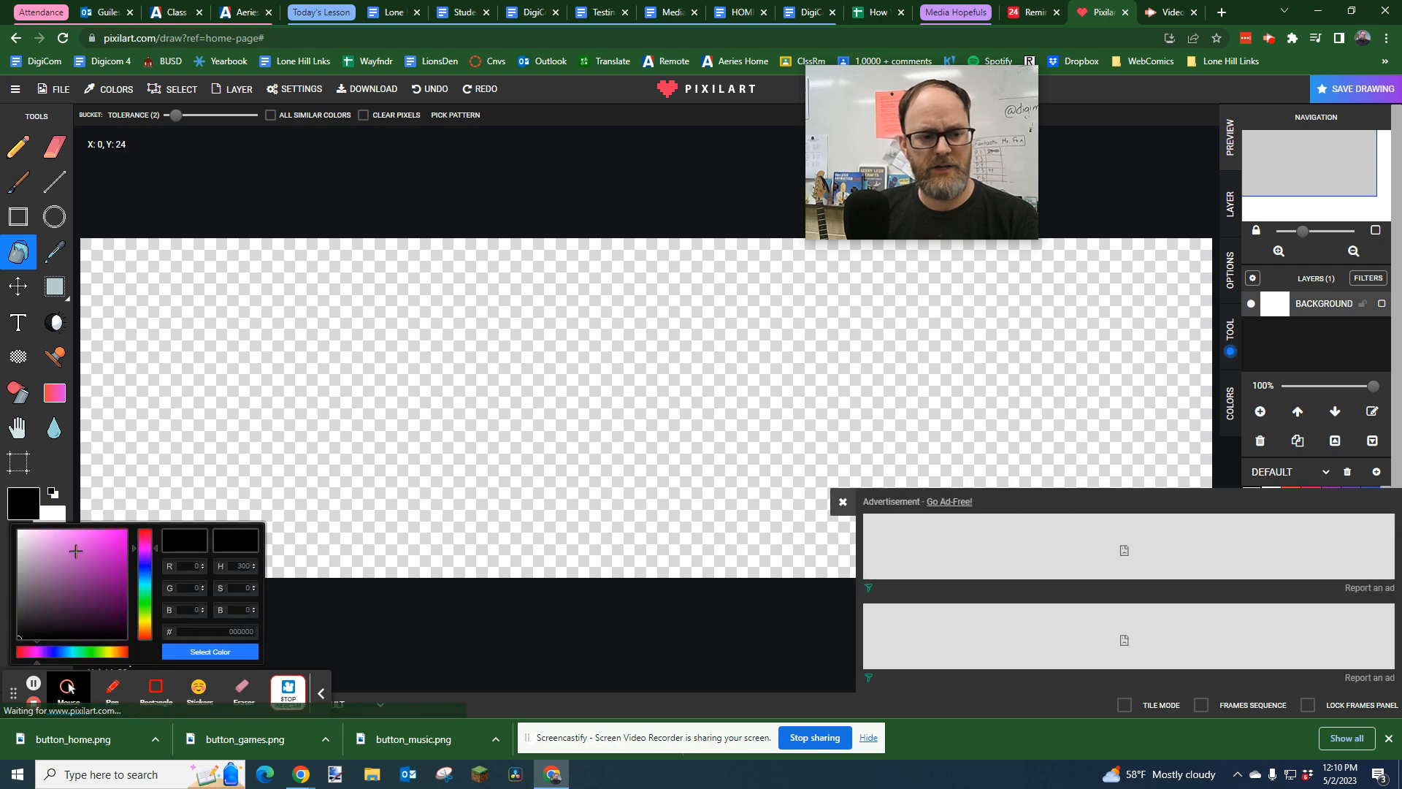
{"action": "left_click", "coordinate": [75, 568]}
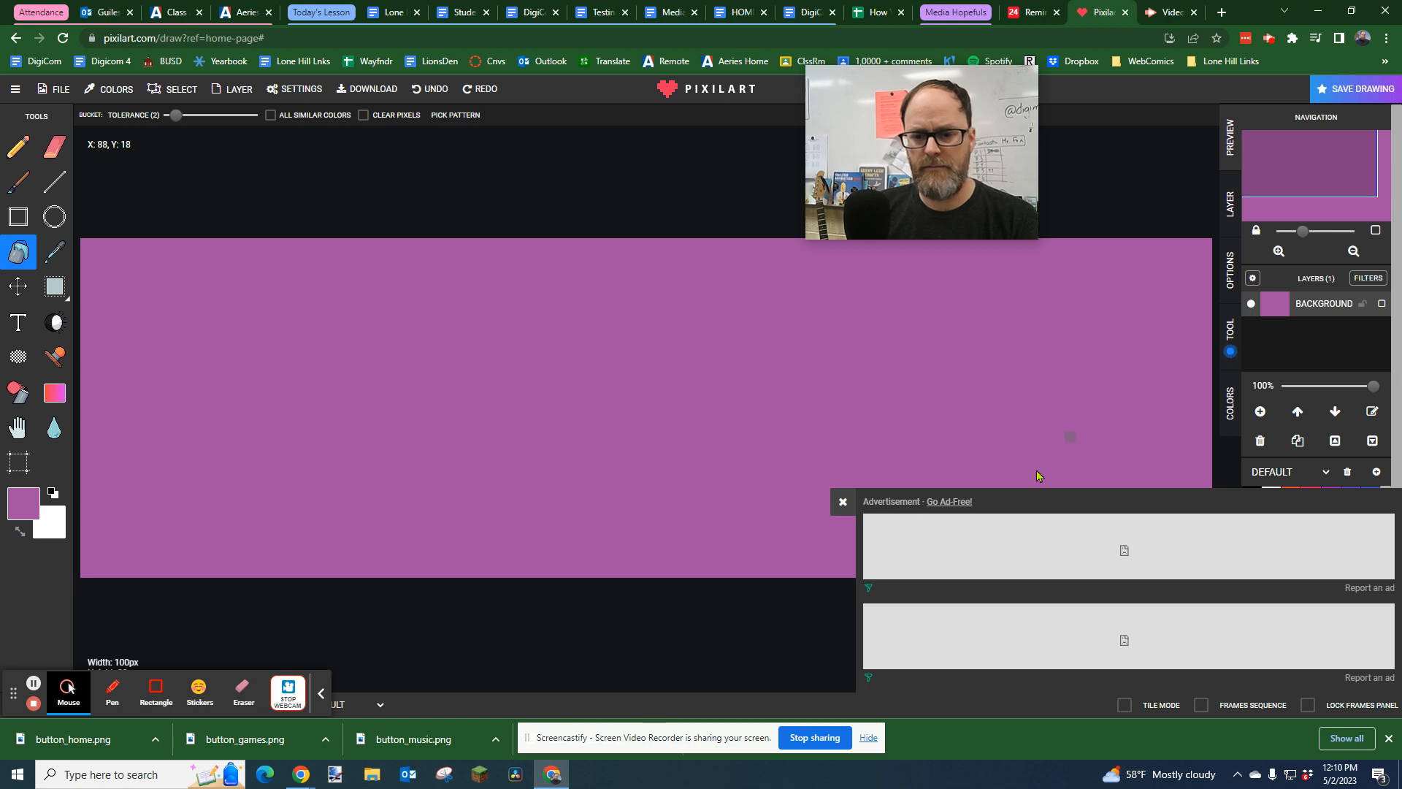
{"action": "left_click", "coordinate": [840, 501]}
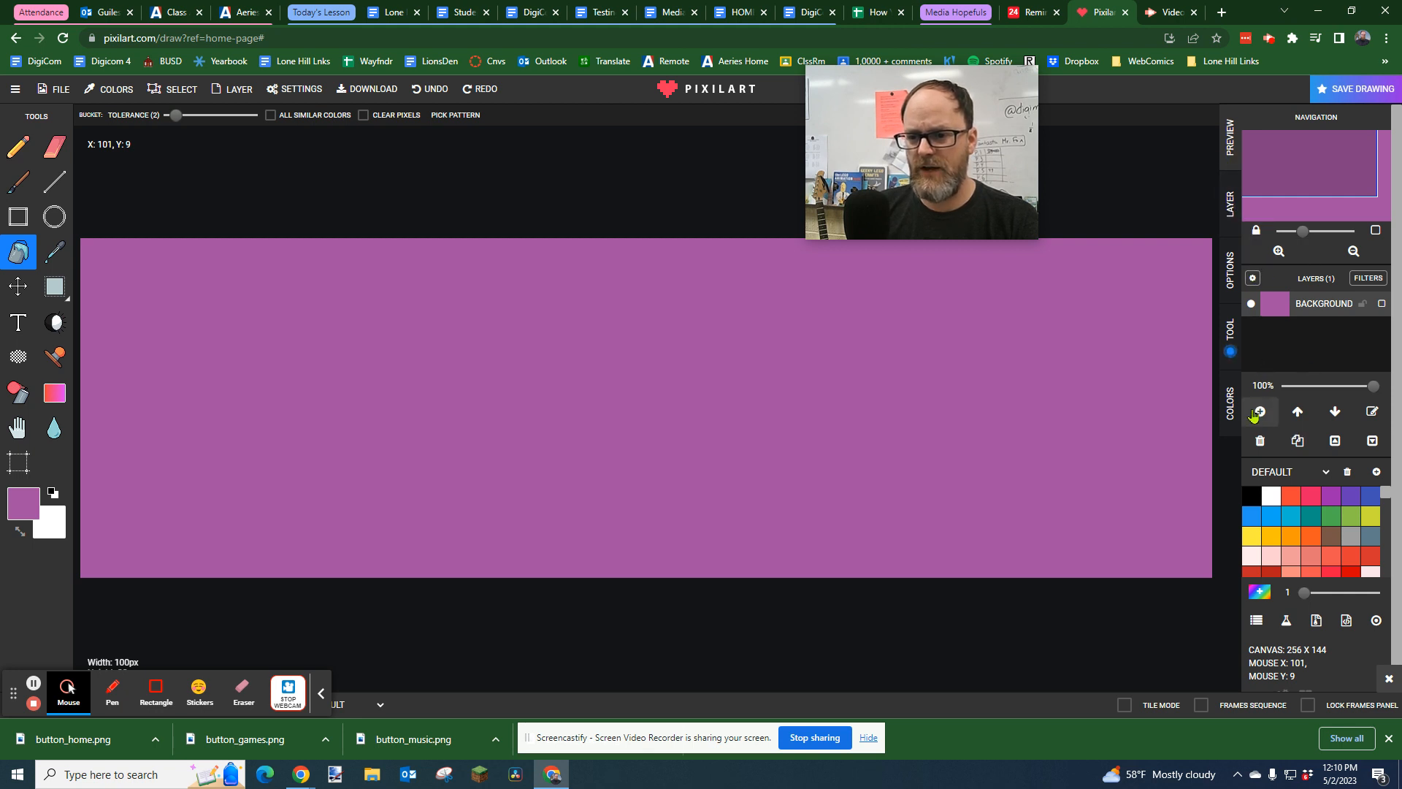
Add a lettering layer and set the text colour to black
{"action": "left_click", "coordinate": [1260, 412]}
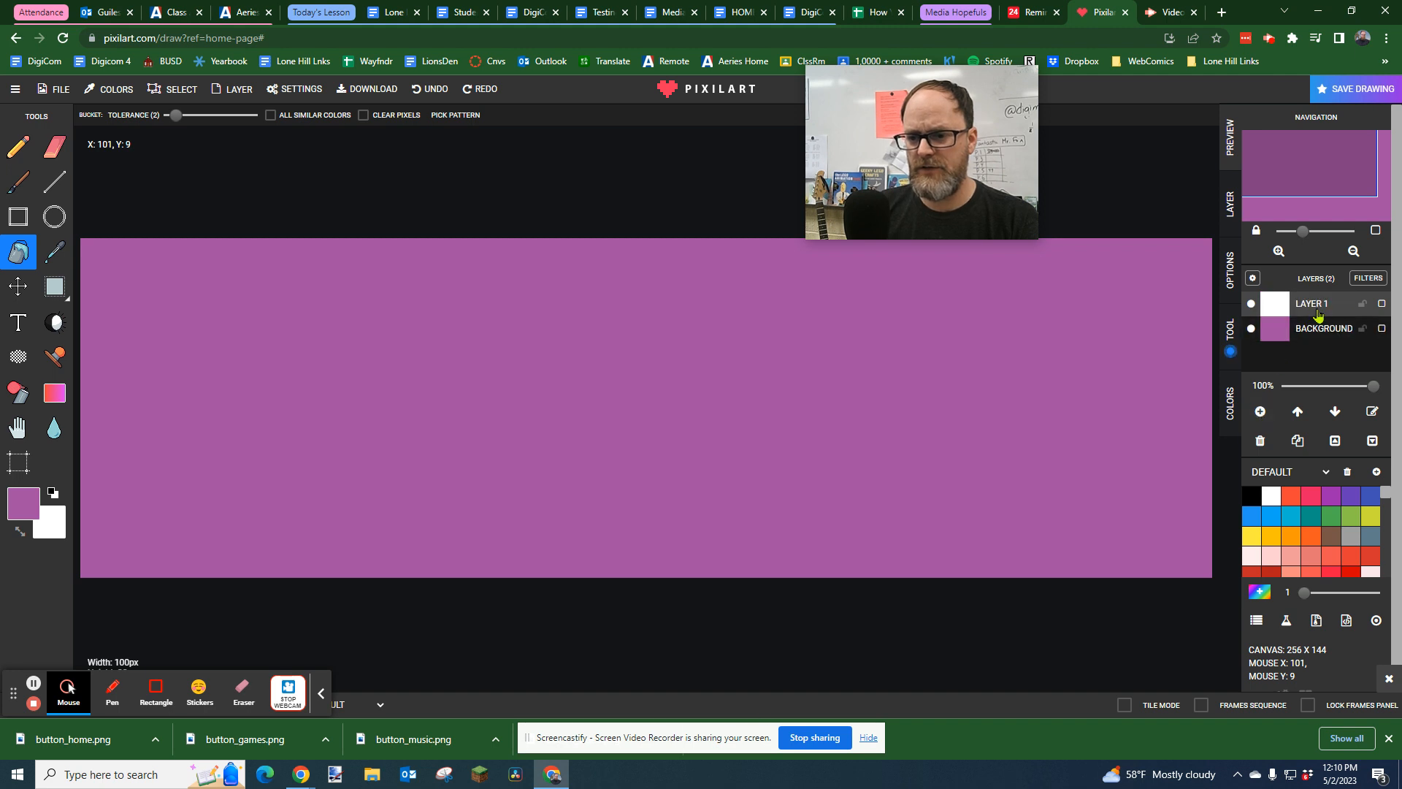
{"action": "left_click", "coordinate": [17, 323]}
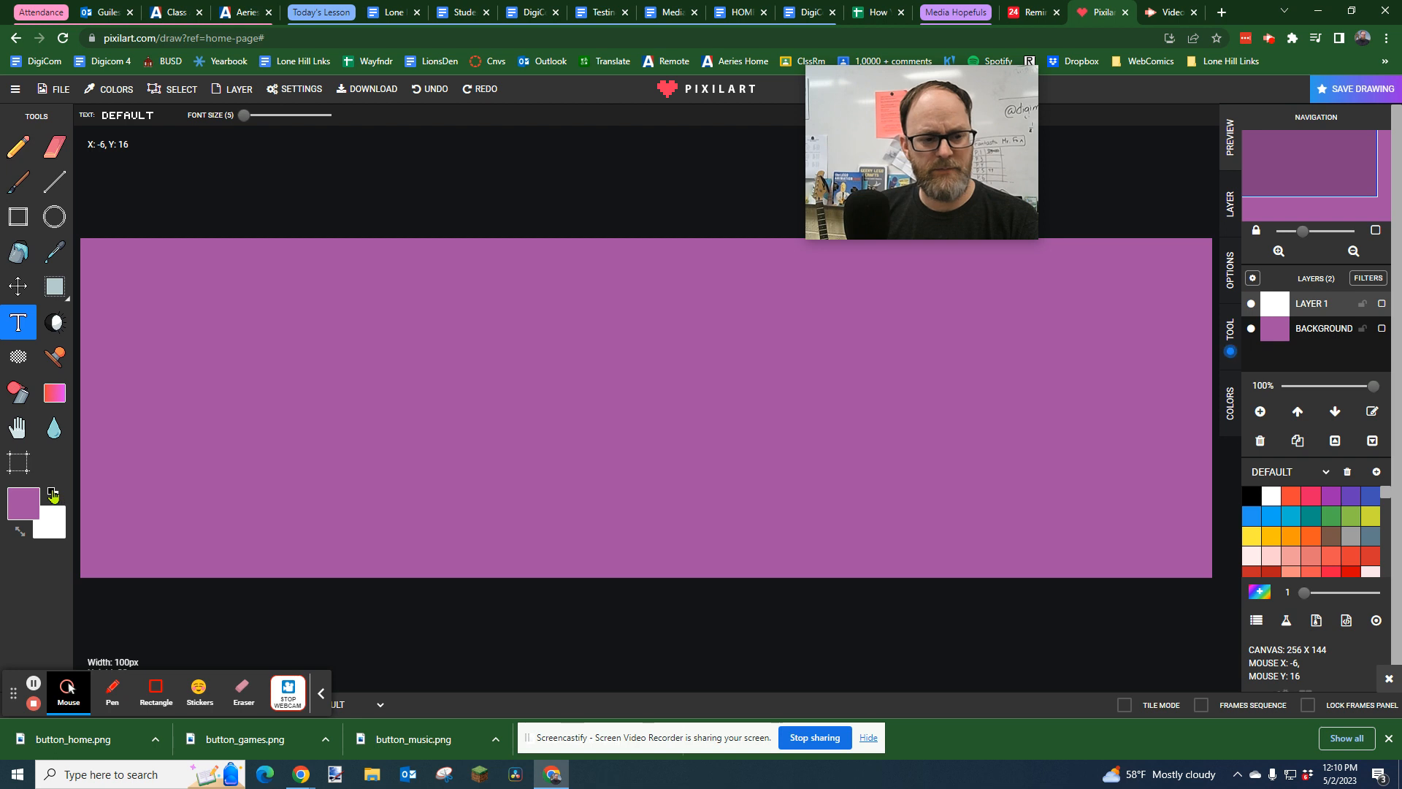
{"action": "left_click", "coordinate": [22, 502]}
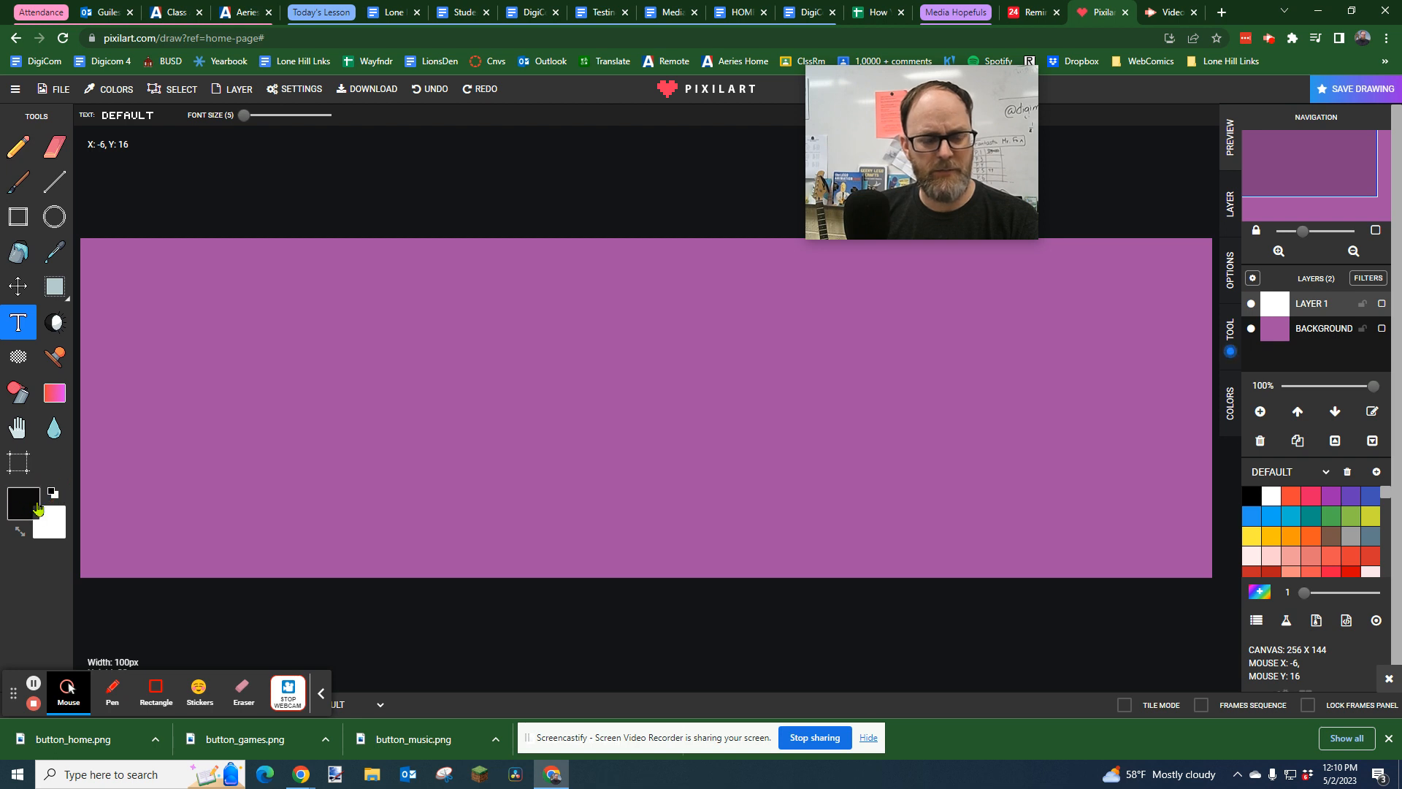
{"action": "mouse_move", "coordinate": [407, 333]}
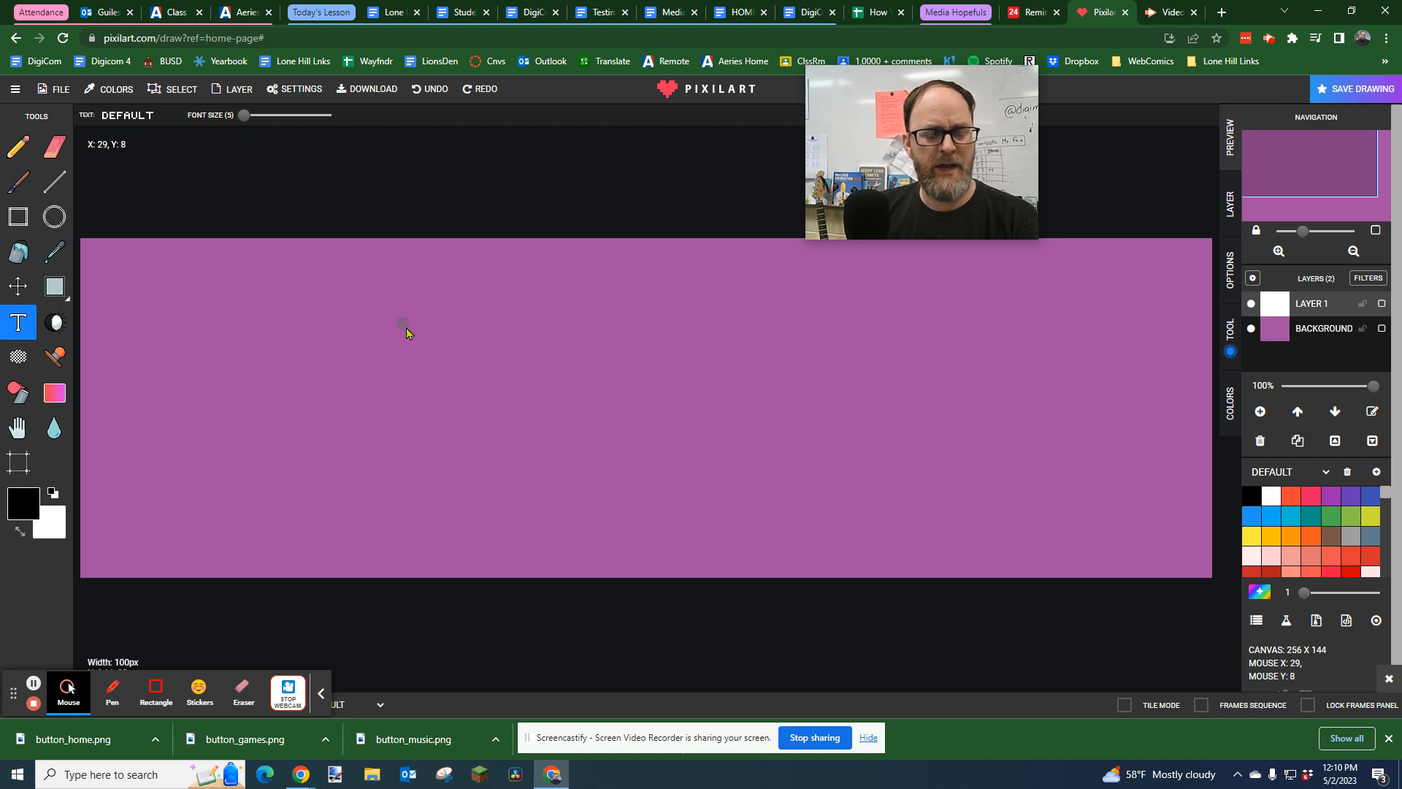
{"action": "mouse_move", "coordinate": [317, 383]}
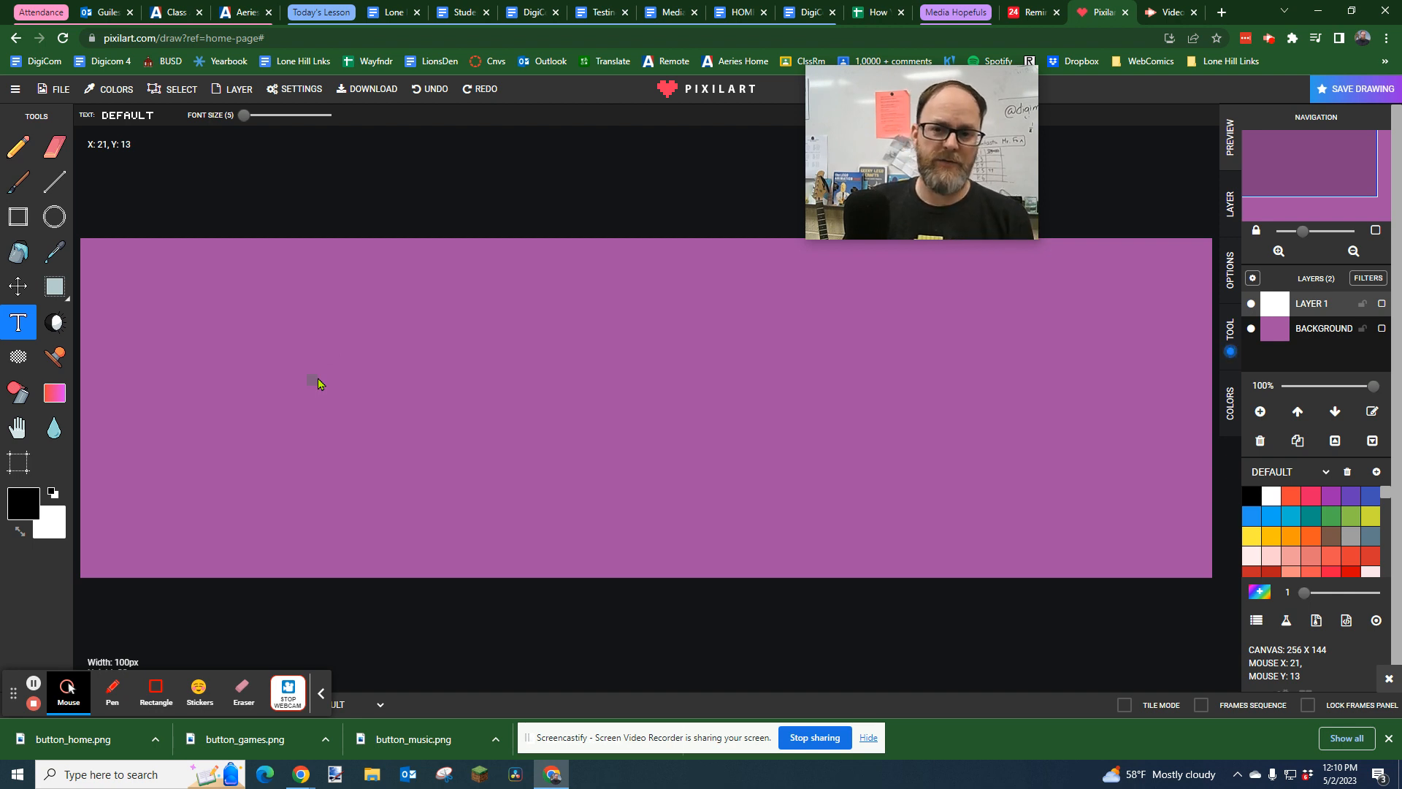
{"action": "mouse_move", "coordinate": [213, 365]}
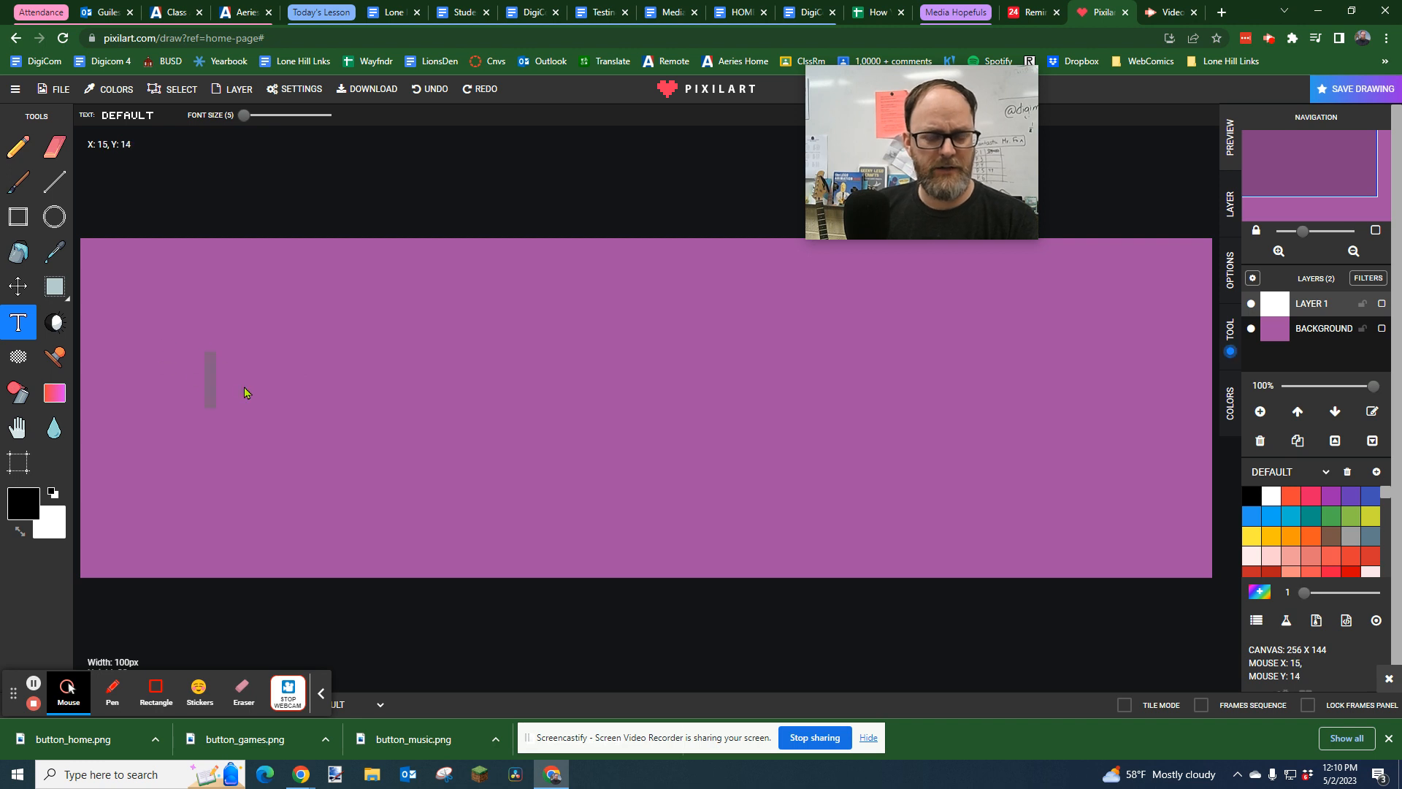
Enter a small VIDEO, then raise the font size to 20 for larger lettering
{"action": "type", "text": "VIDE"}
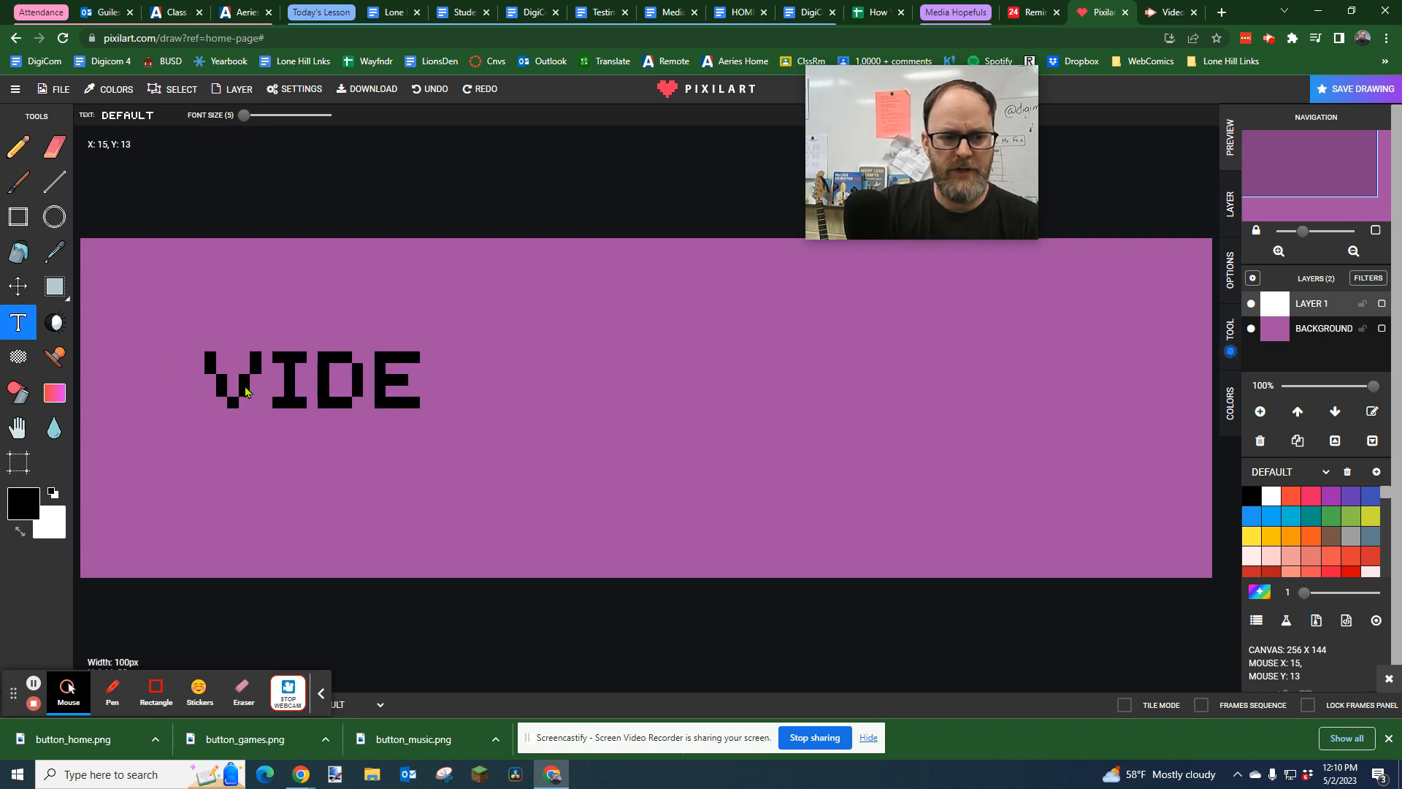
{"action": "type", "text": "O"}
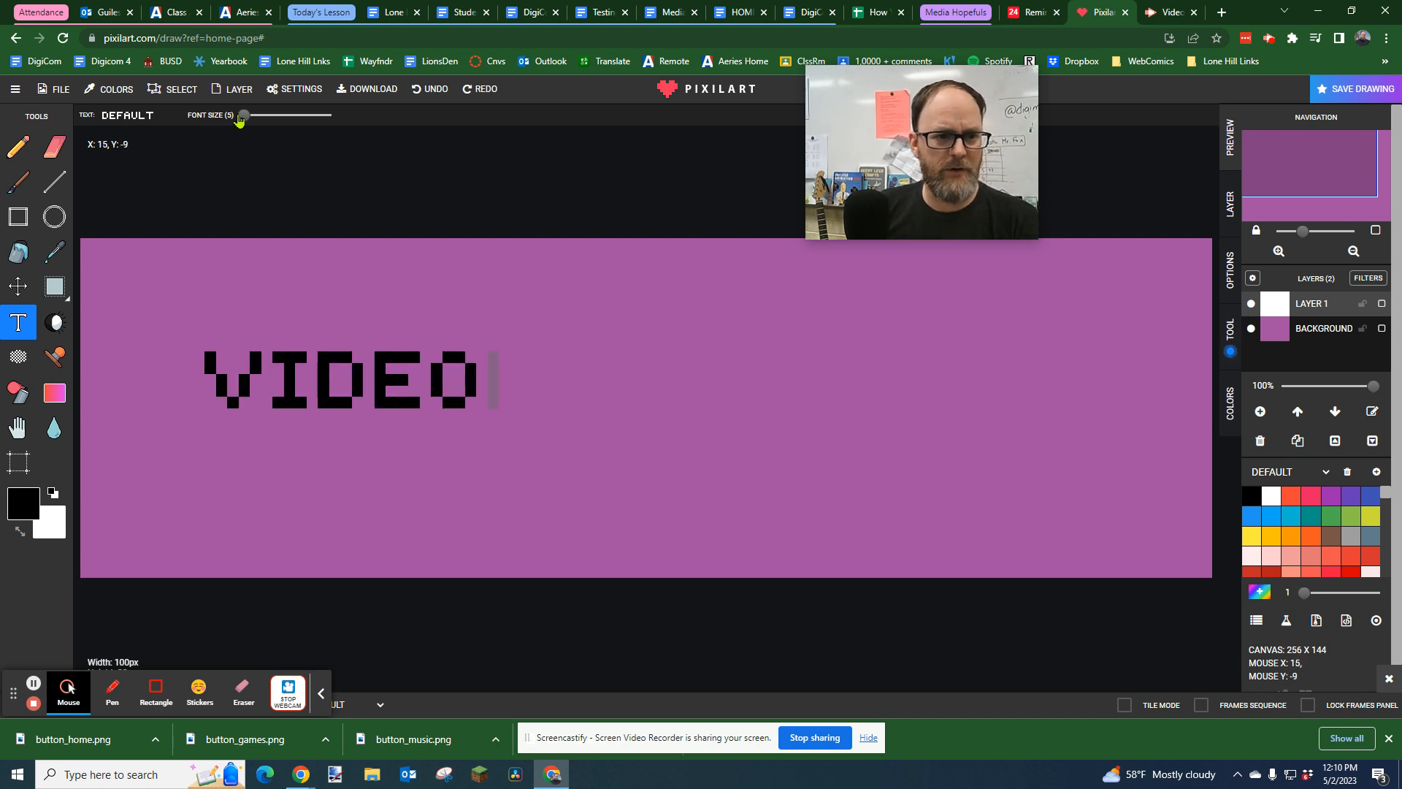
{"action": "left_click_drag", "start_coordinate": [241, 115], "coordinate": [260, 115]}
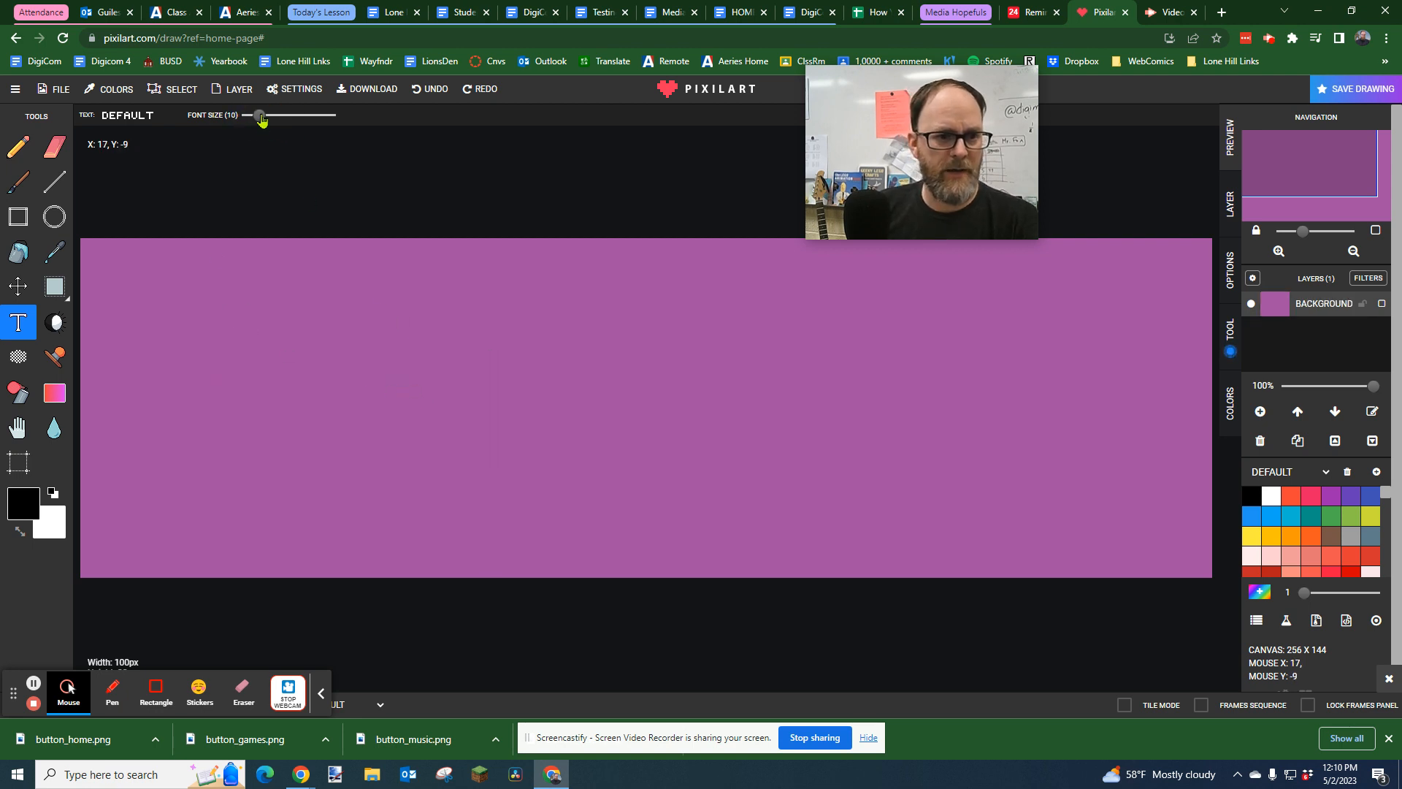
{"action": "left_click_drag", "start_coordinate": [257, 114], "coordinate": [282, 114]}
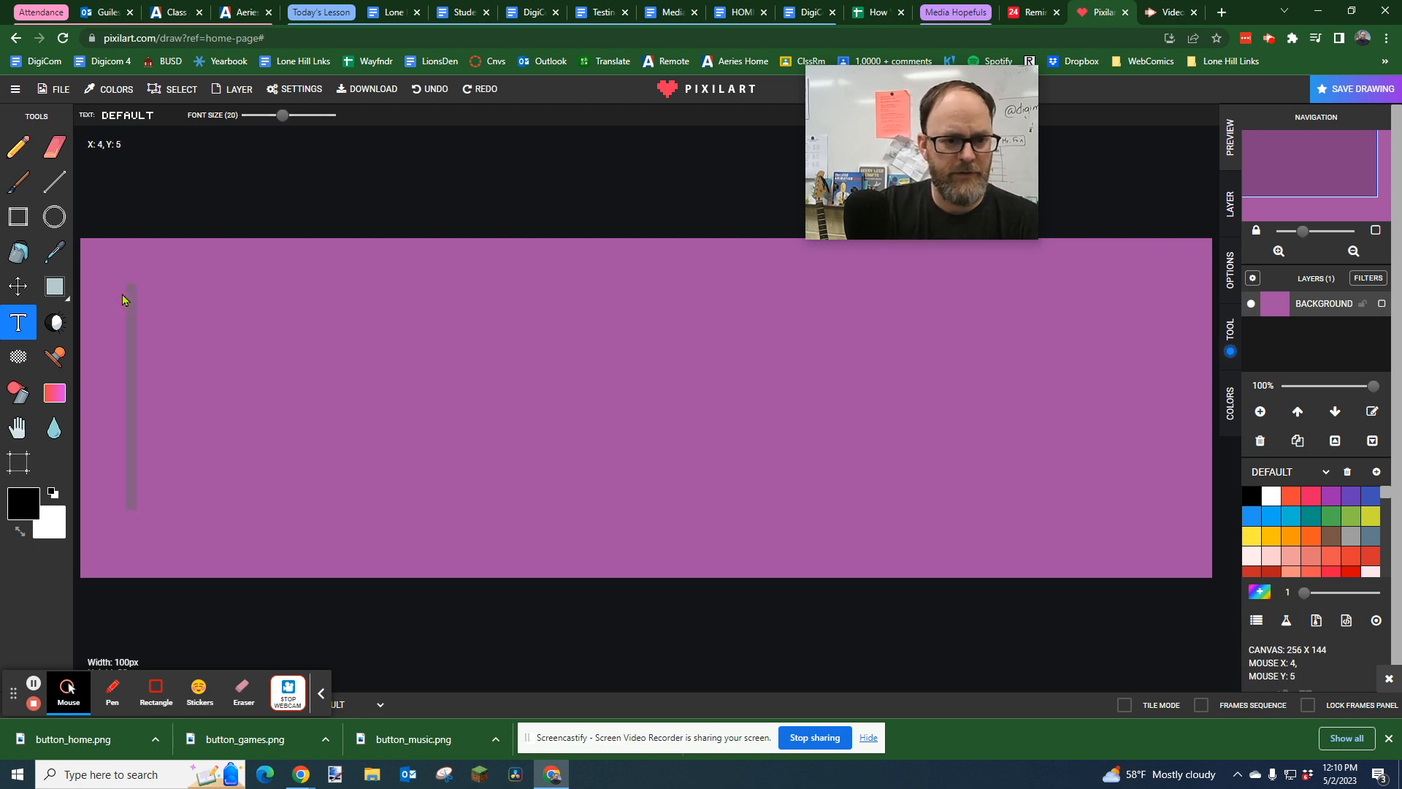
{"action": "type", "text": "VIDEO"}
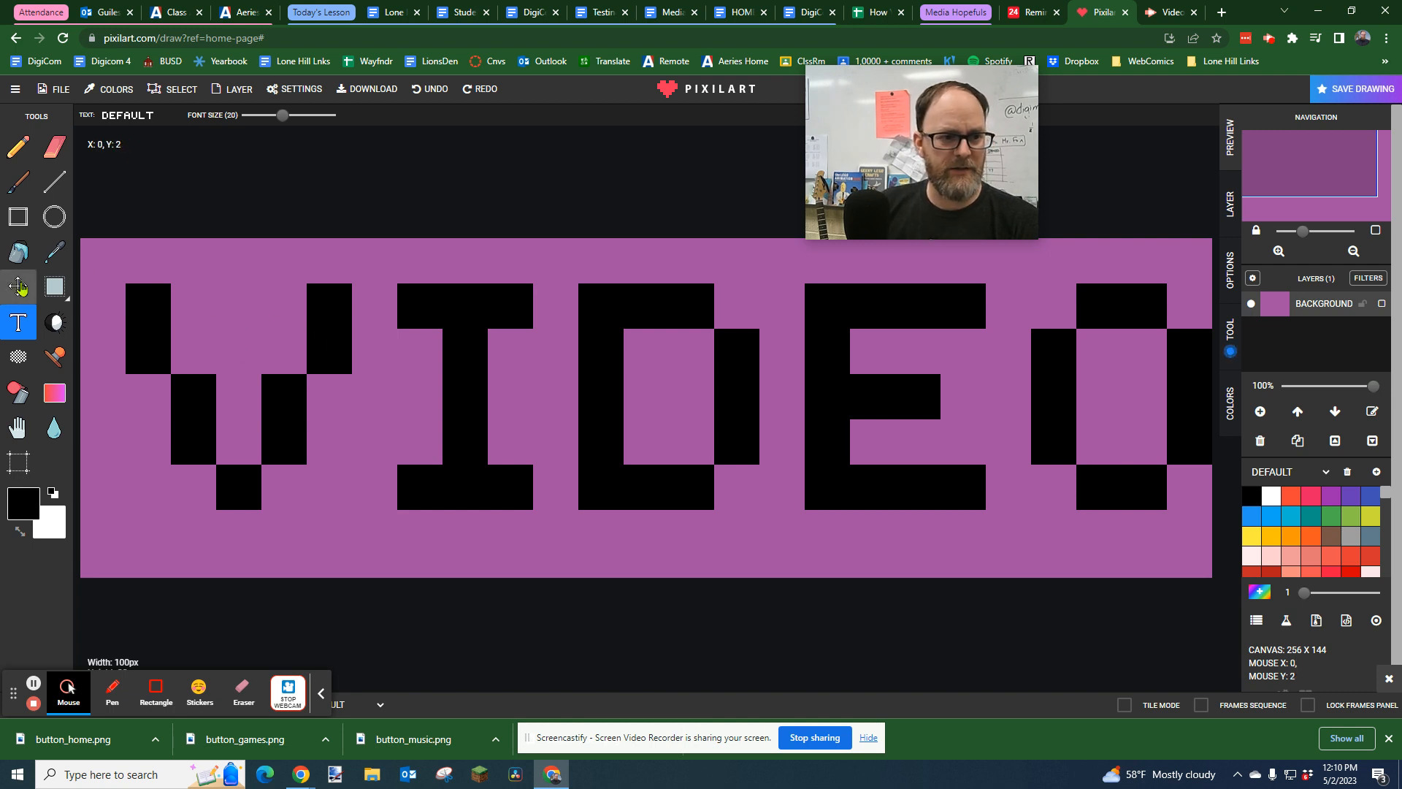
{"action": "left_click", "coordinate": [18, 287]}
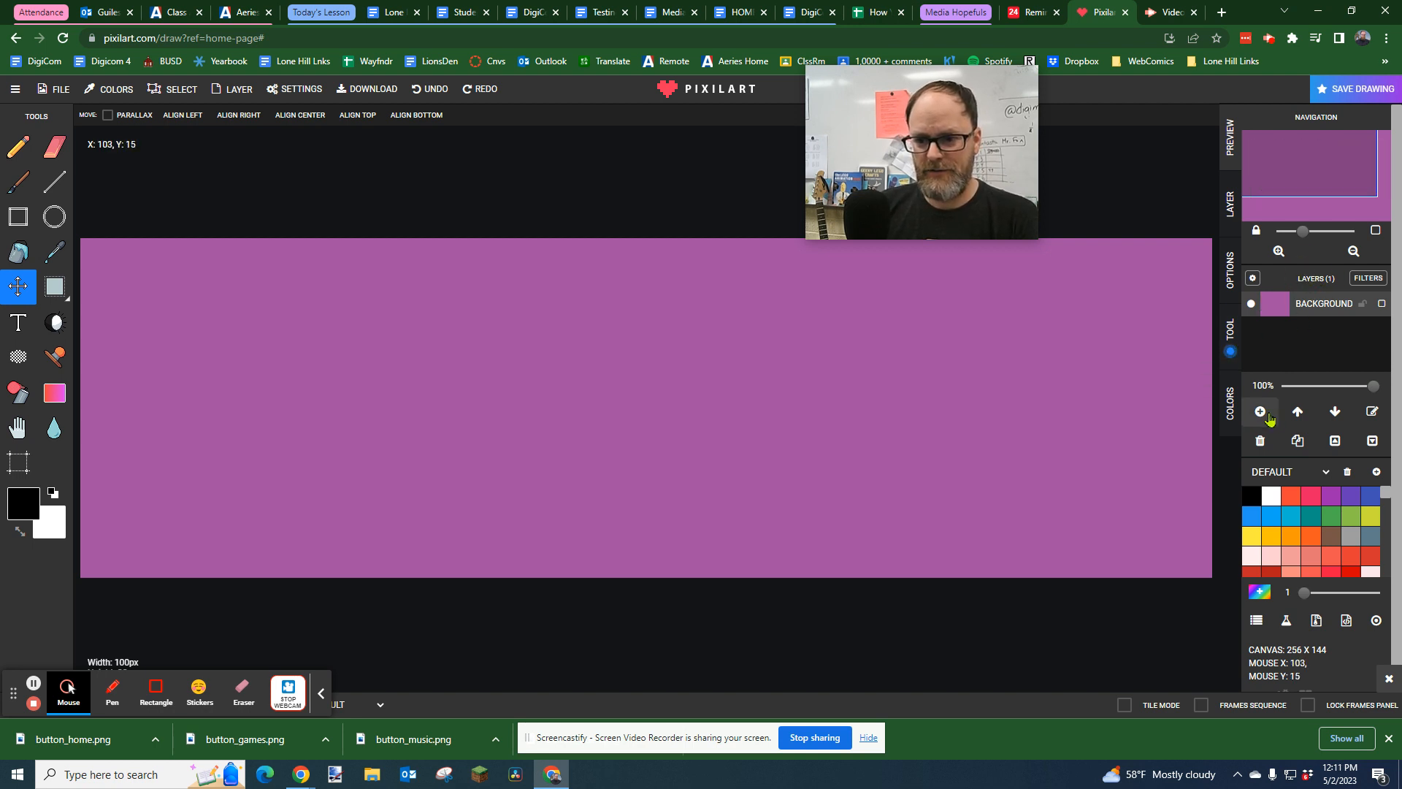
Place large black VIDEO lettering on its own layer across the purple canvas
{"action": "left_click", "coordinate": [1258, 411]}
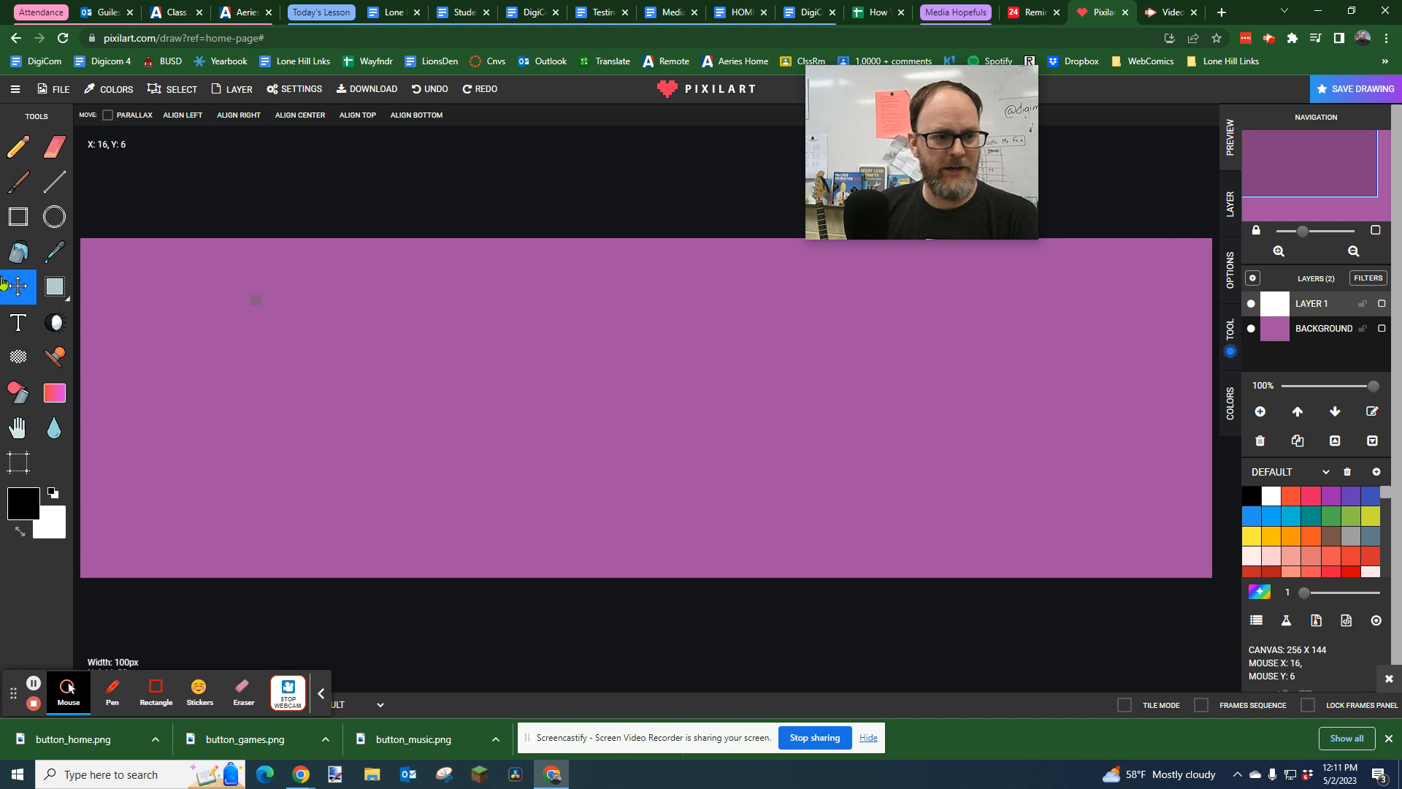
{"action": "left_click", "coordinate": [17, 322]}
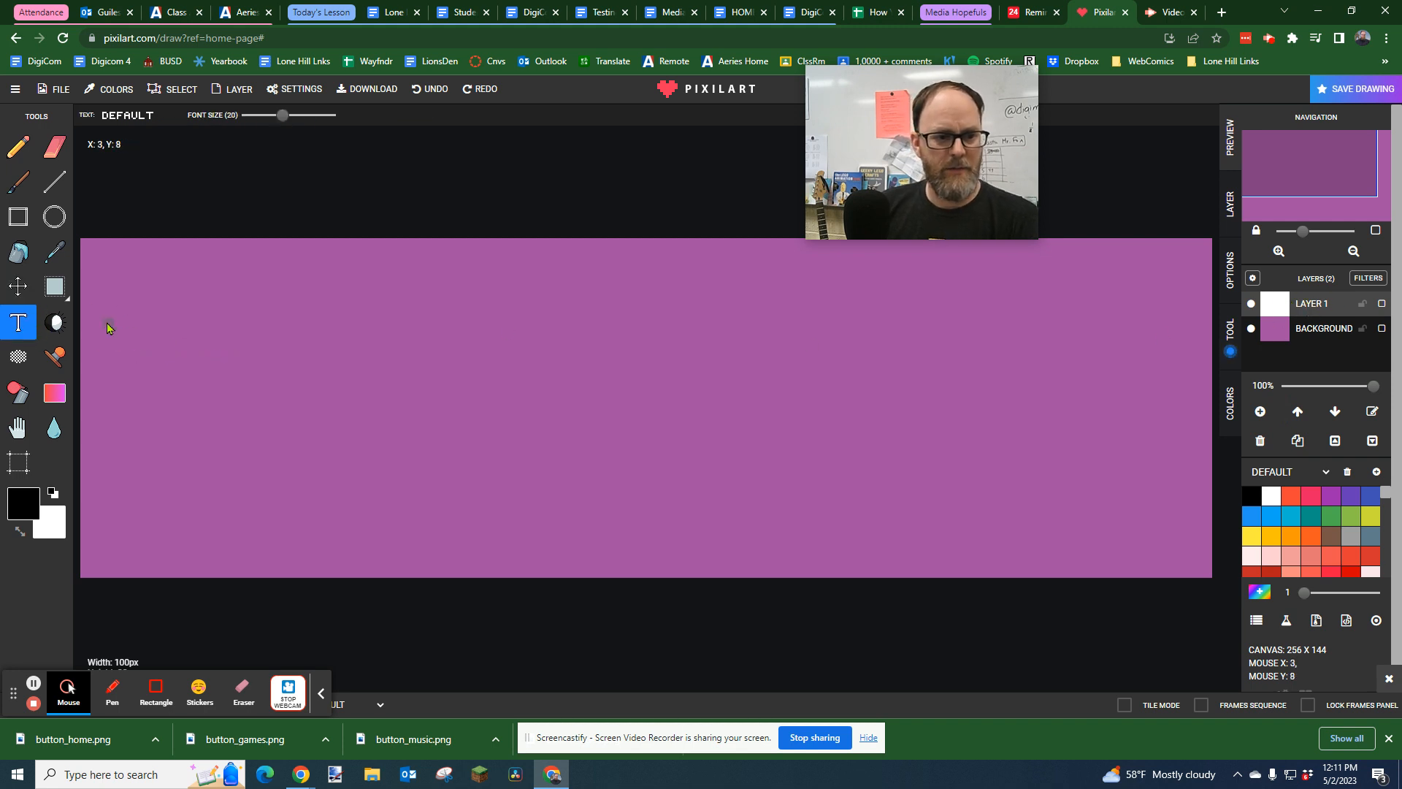
{"action": "type", "text": "VIDEO"}
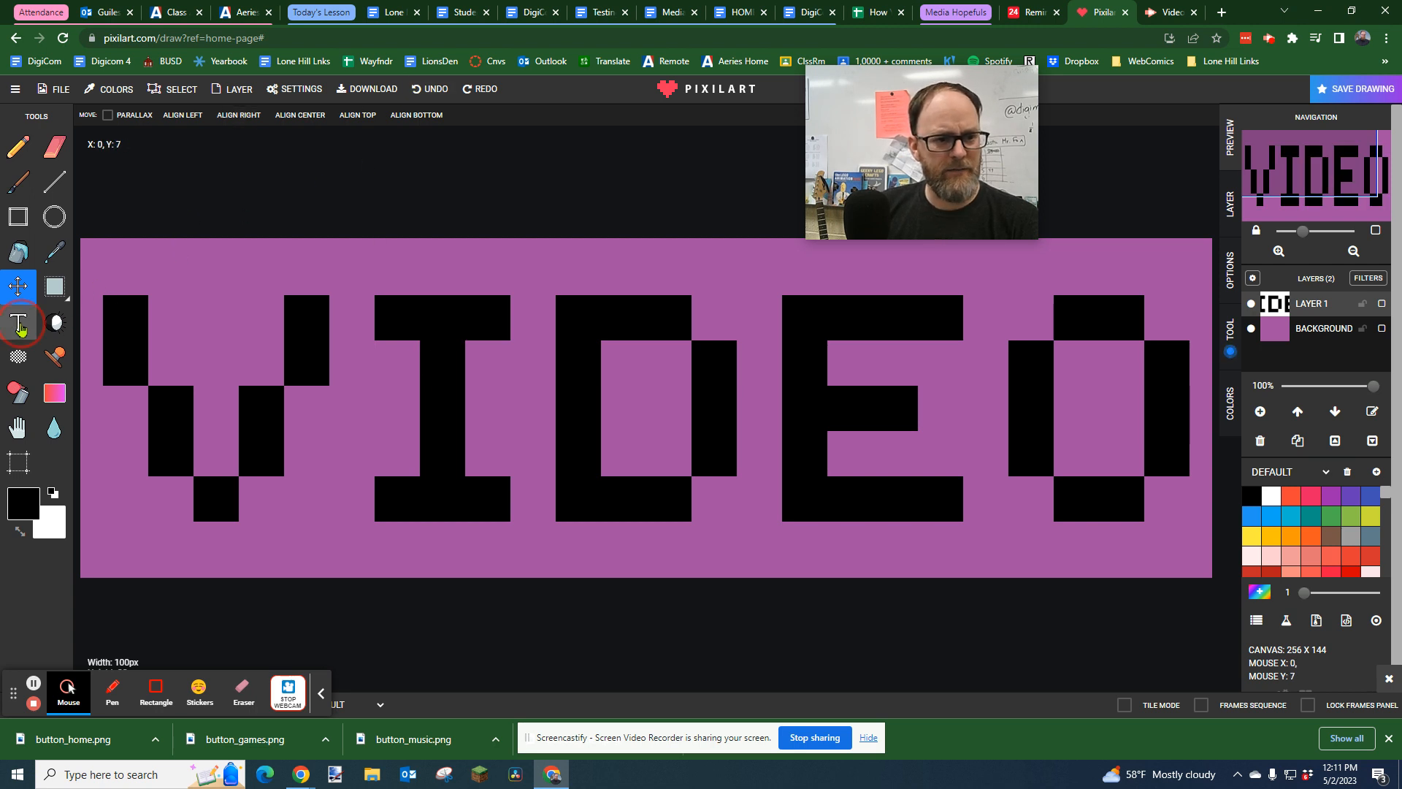
{"action": "left_click", "coordinate": [18, 323]}
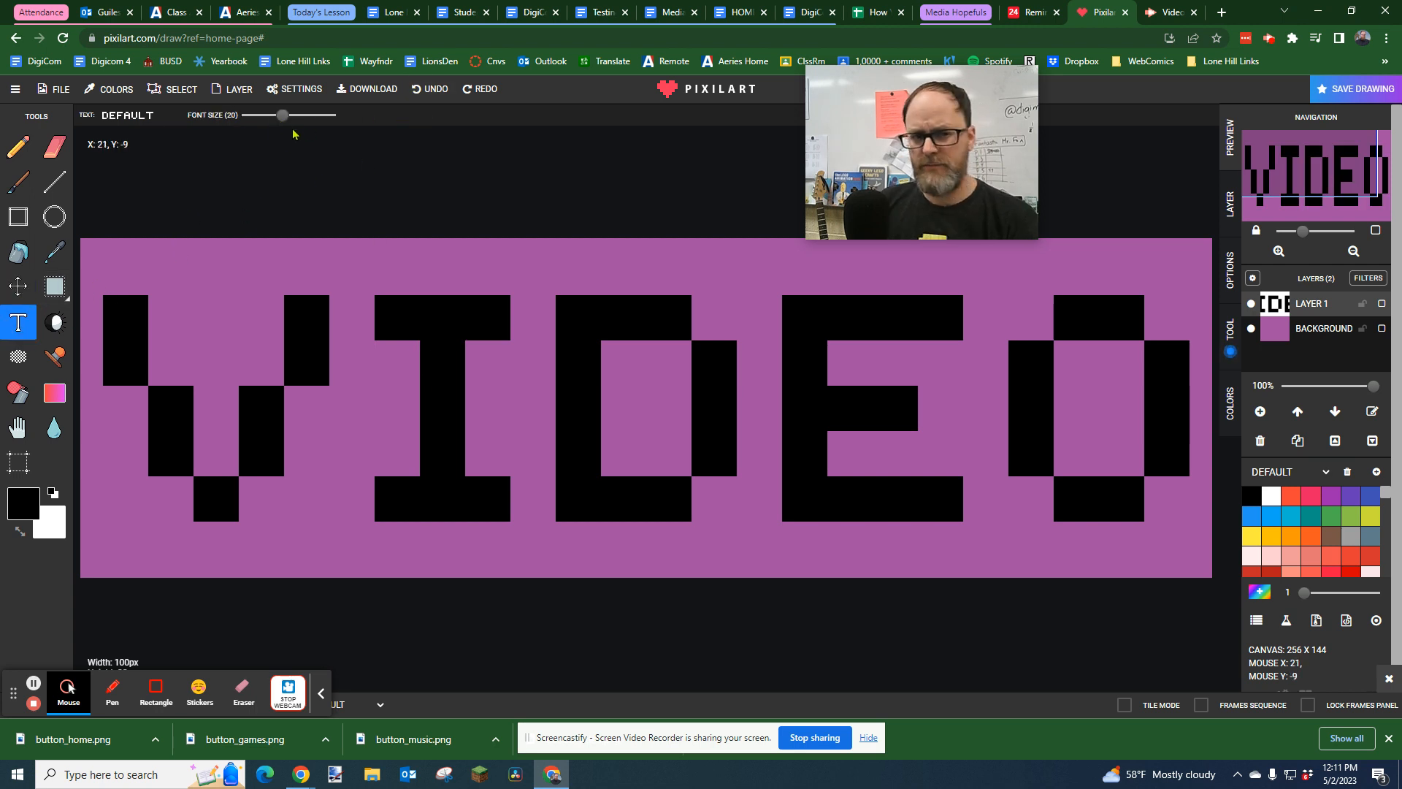
{"action": "mouse_move", "coordinate": [448, 177]}
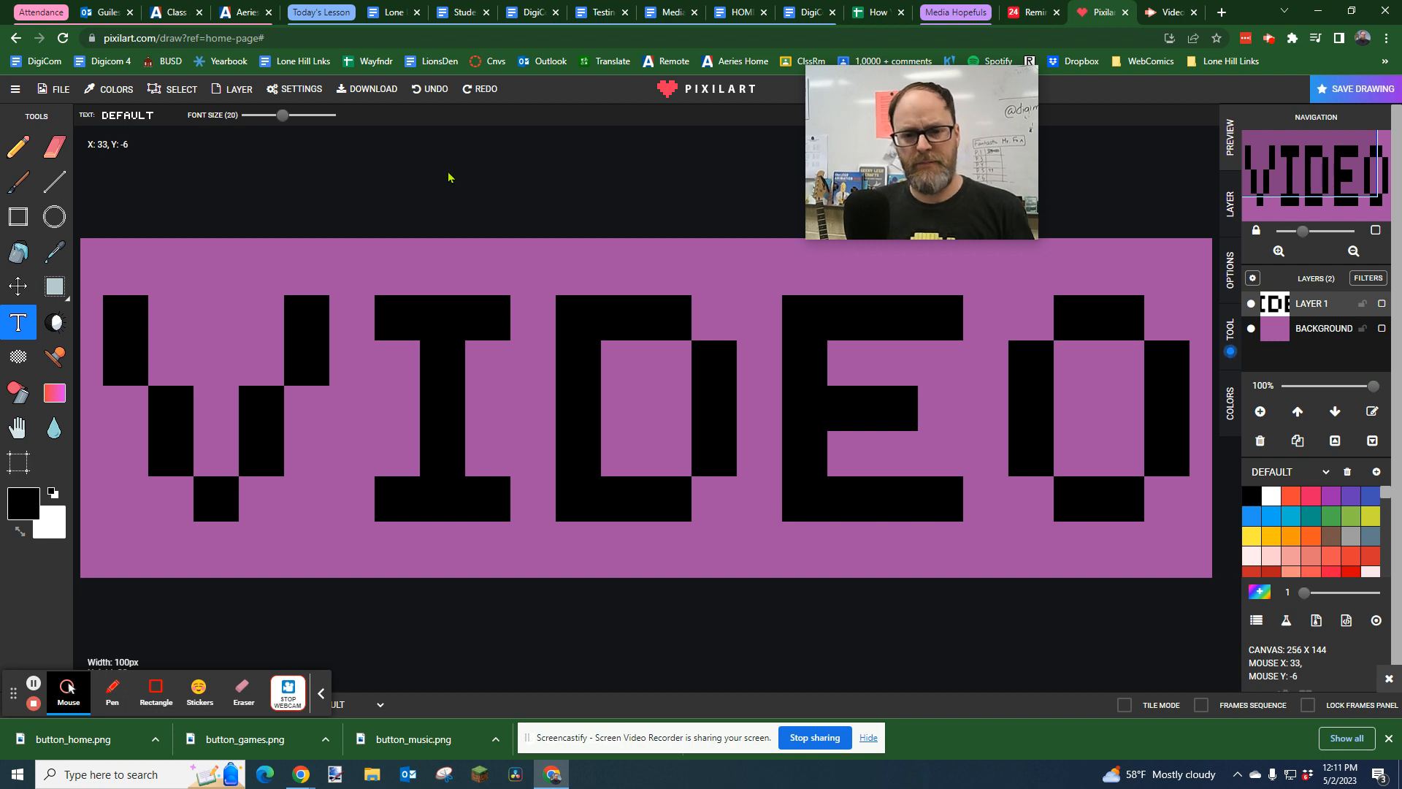
{"action": "mouse_move", "coordinate": [541, 412]}
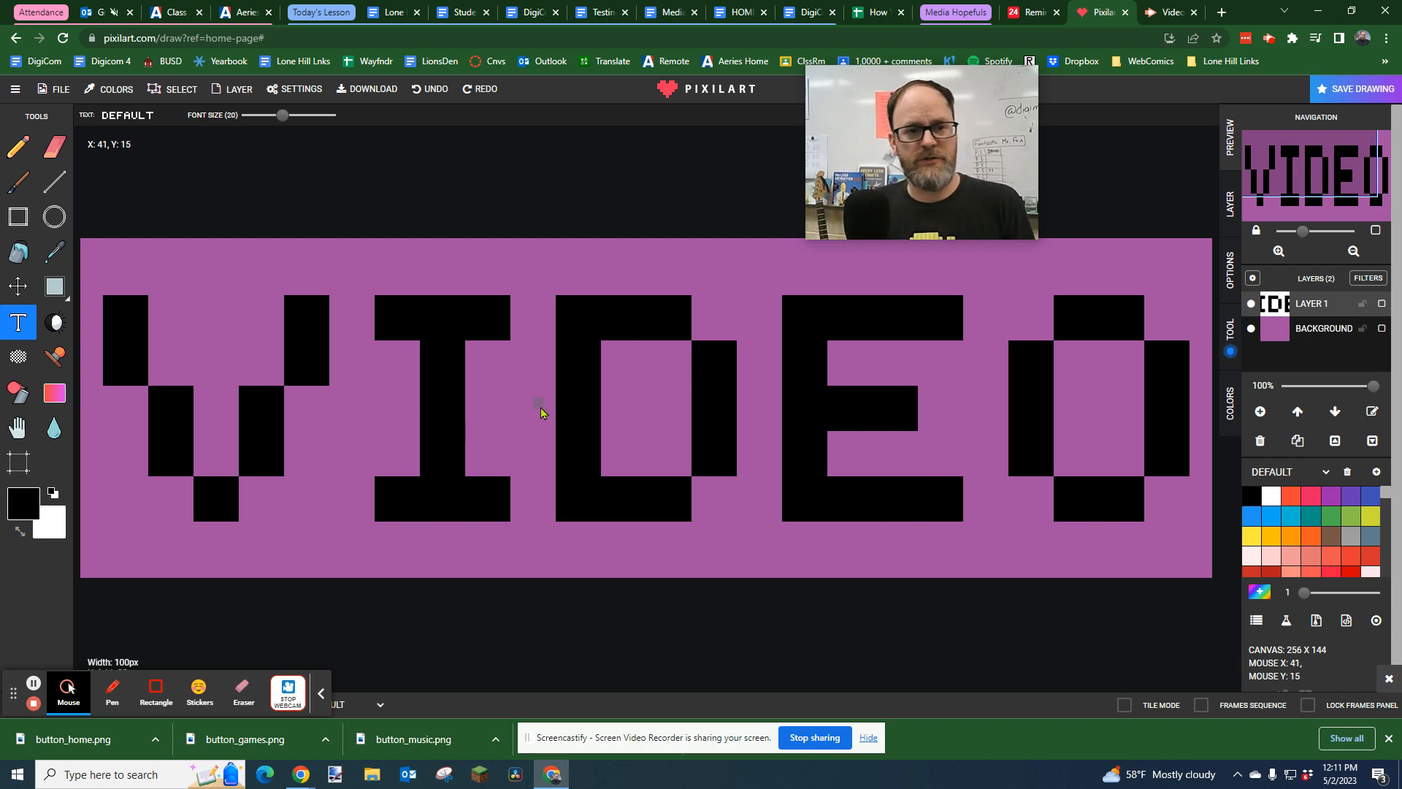
{"action": "mouse_move", "coordinate": [456, 277]}
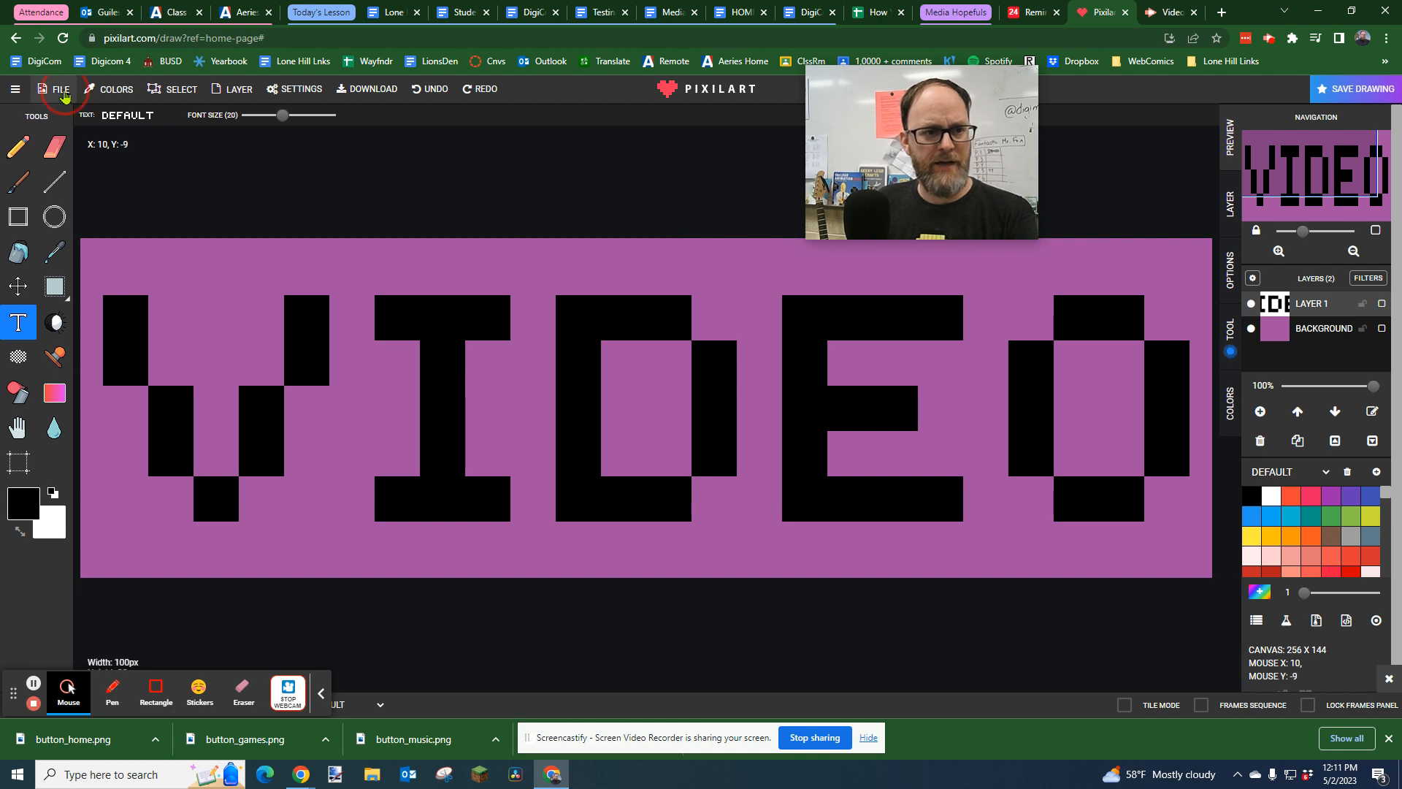
Export the VIDEO drawing via Download .PNG, bringing up the Save As dialog
{"action": "left_click", "coordinate": [58, 89]}
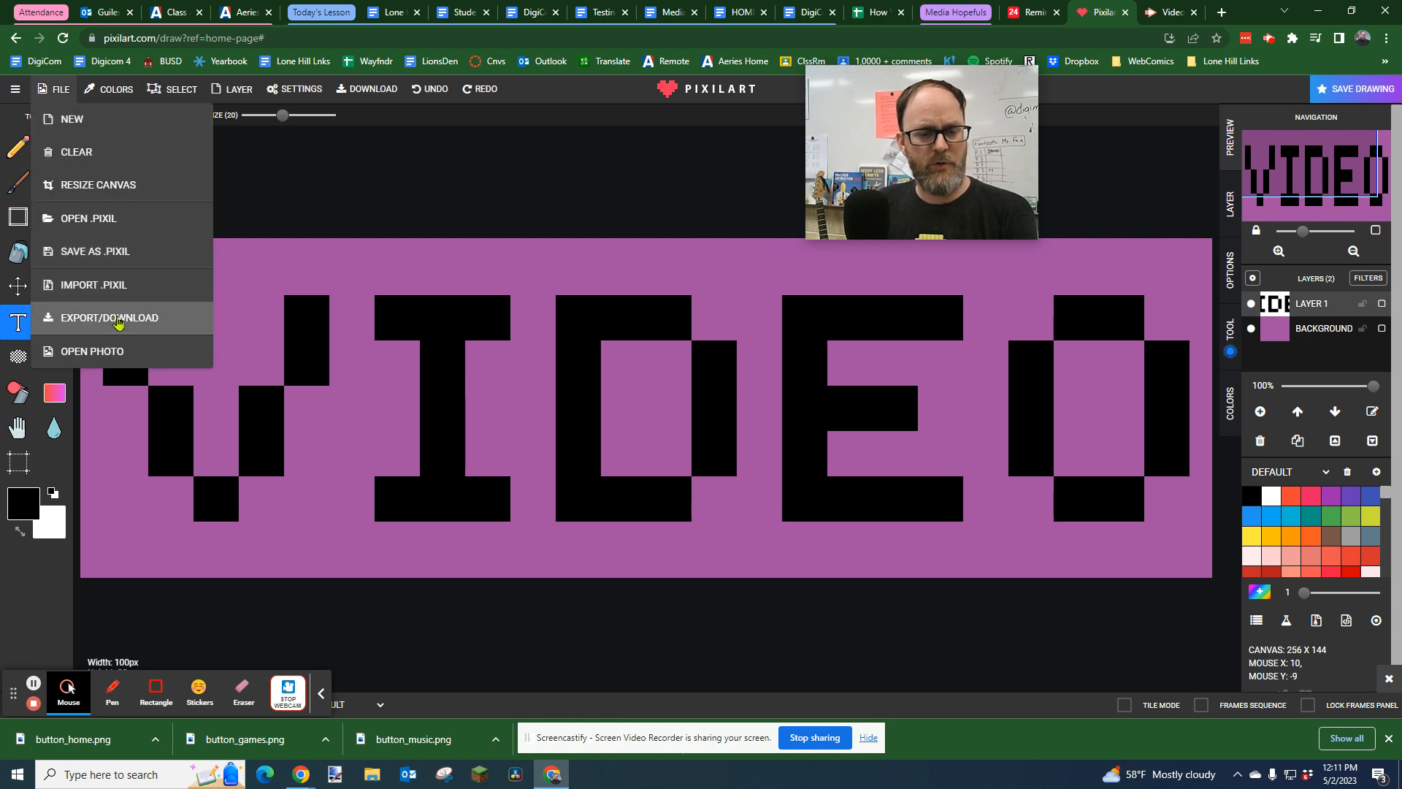
{"action": "left_click", "coordinate": [108, 317]}
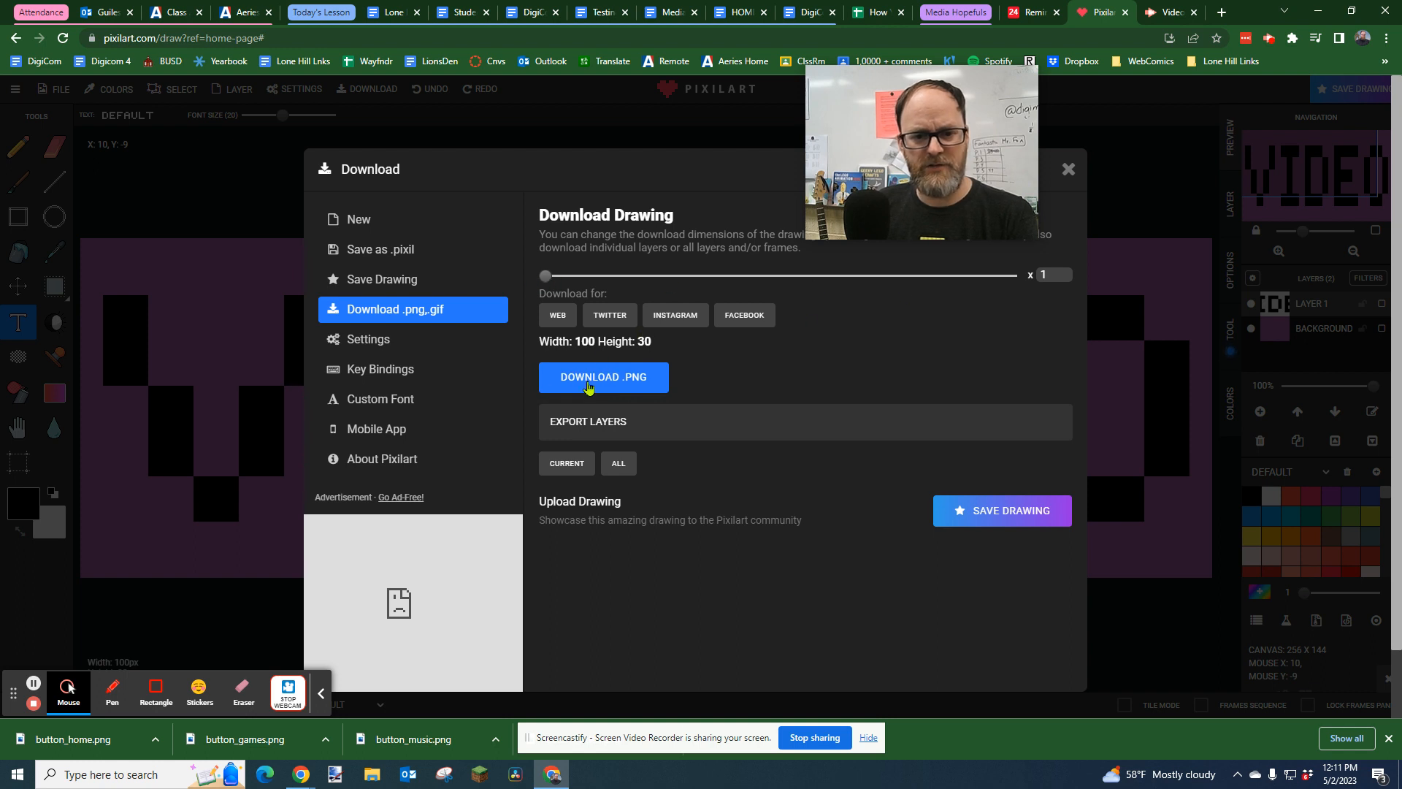
{"action": "left_click", "coordinate": [603, 377]}
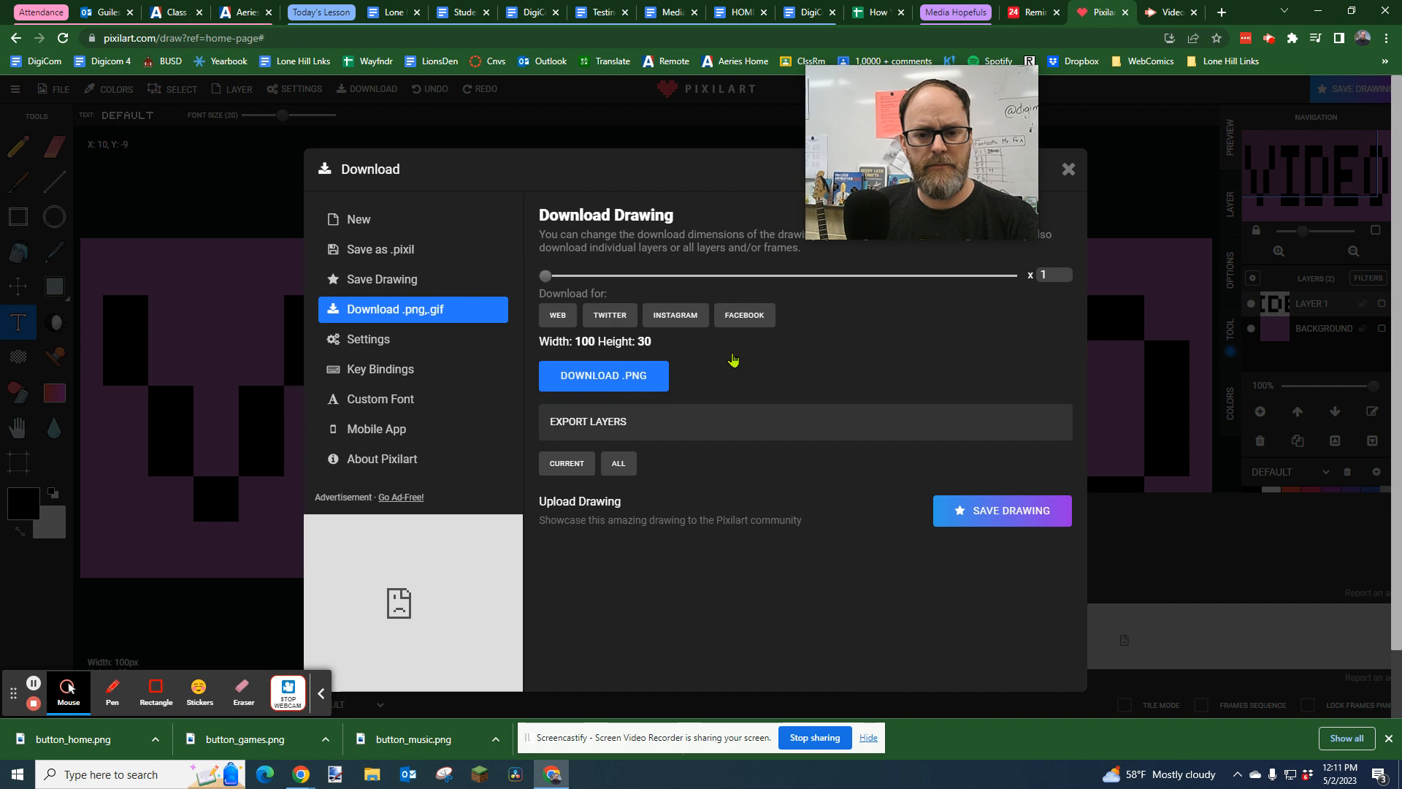
{"action": "left_click", "coordinate": [603, 375]}
{"action": "type", "text": "button_"}
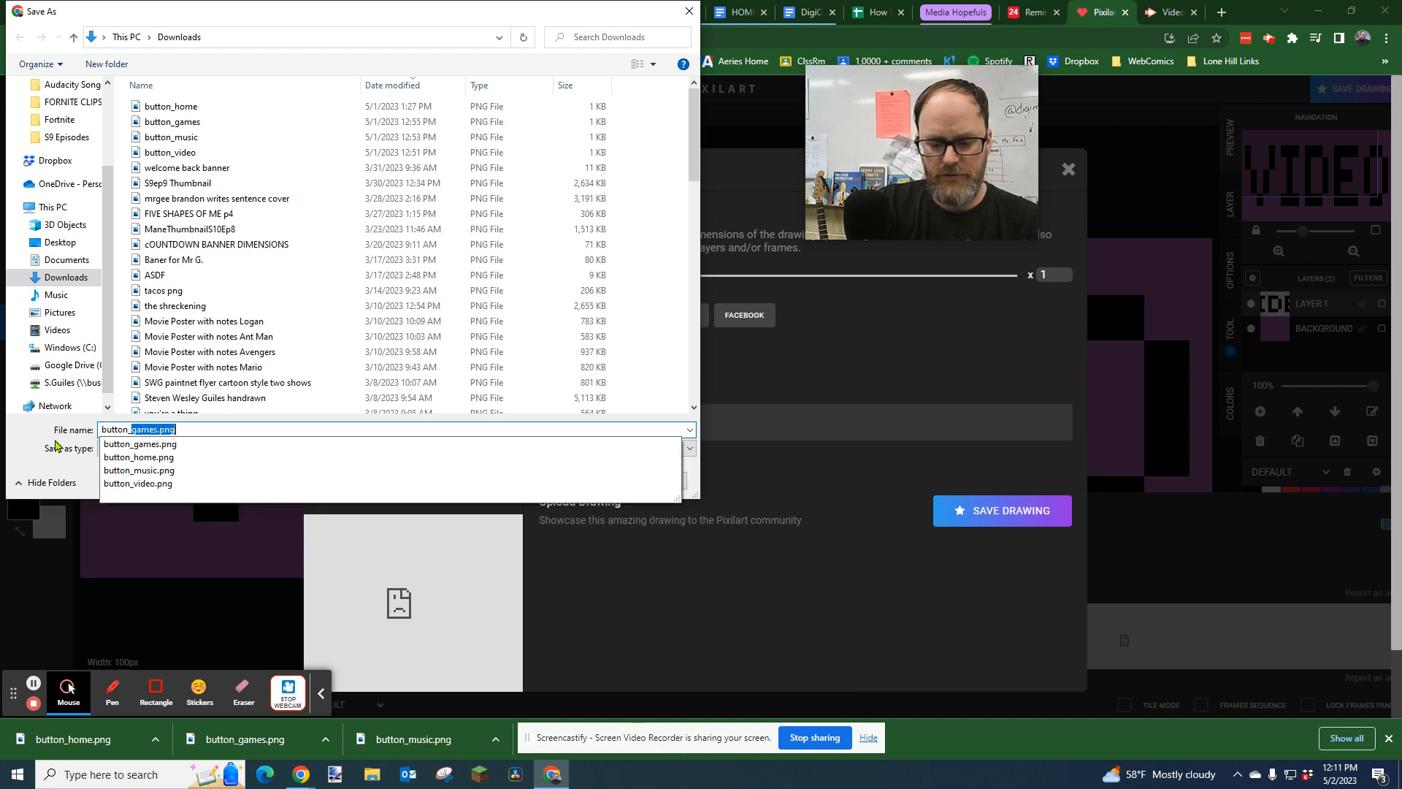
Save the PNG to Downloads as button_home2.png and close the download window
{"action": "left_click", "coordinate": [140, 457]}
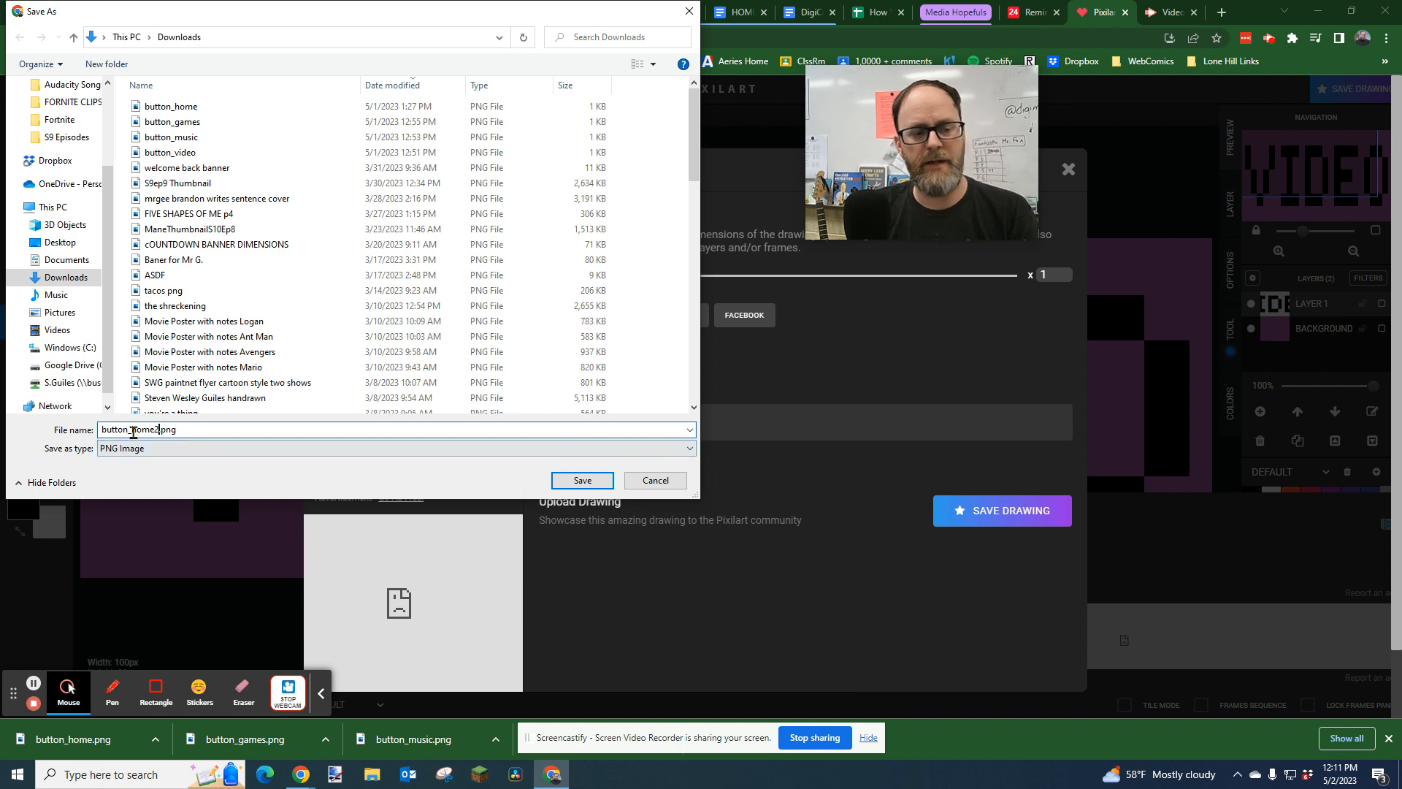
{"action": "type", "text": "2"}
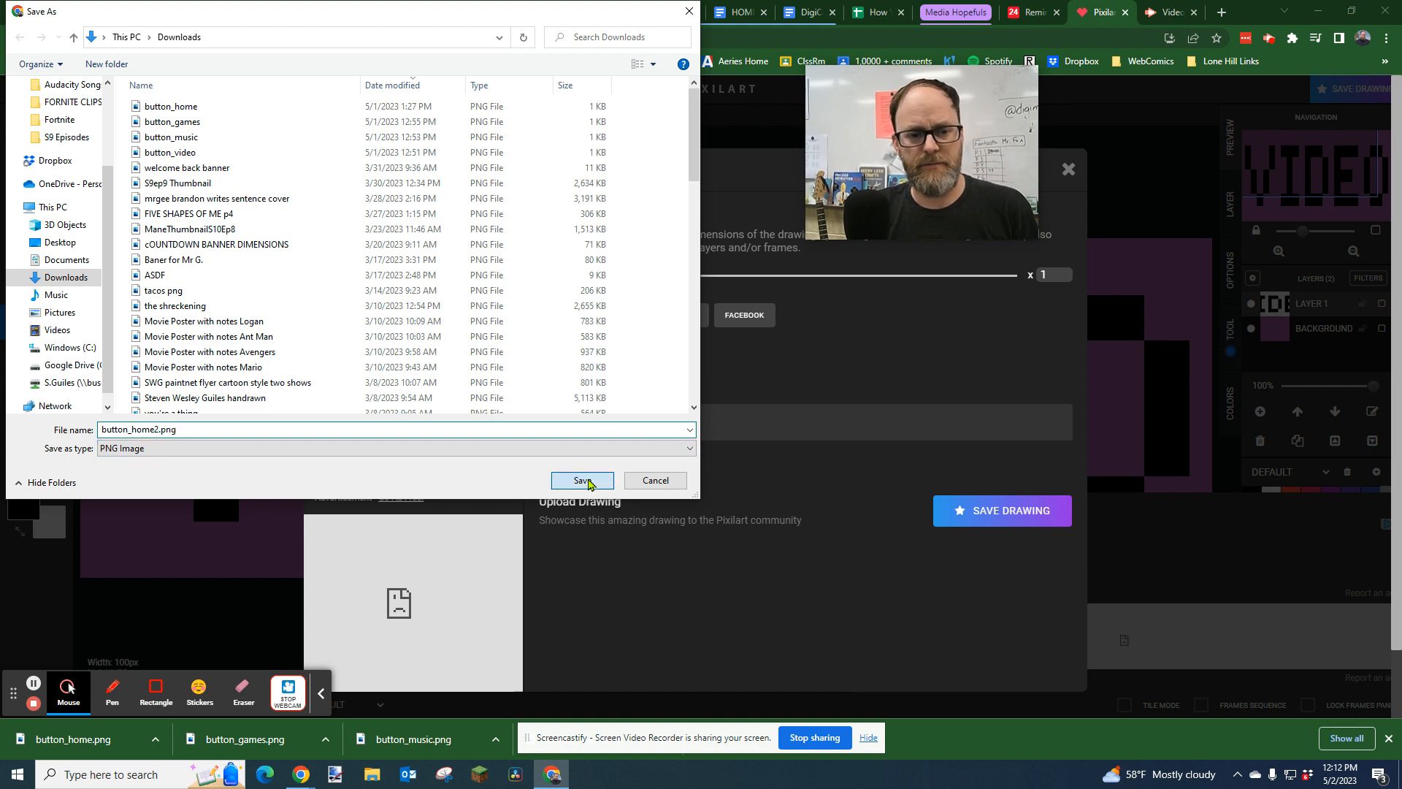
{"action": "left_click", "coordinate": [582, 480]}
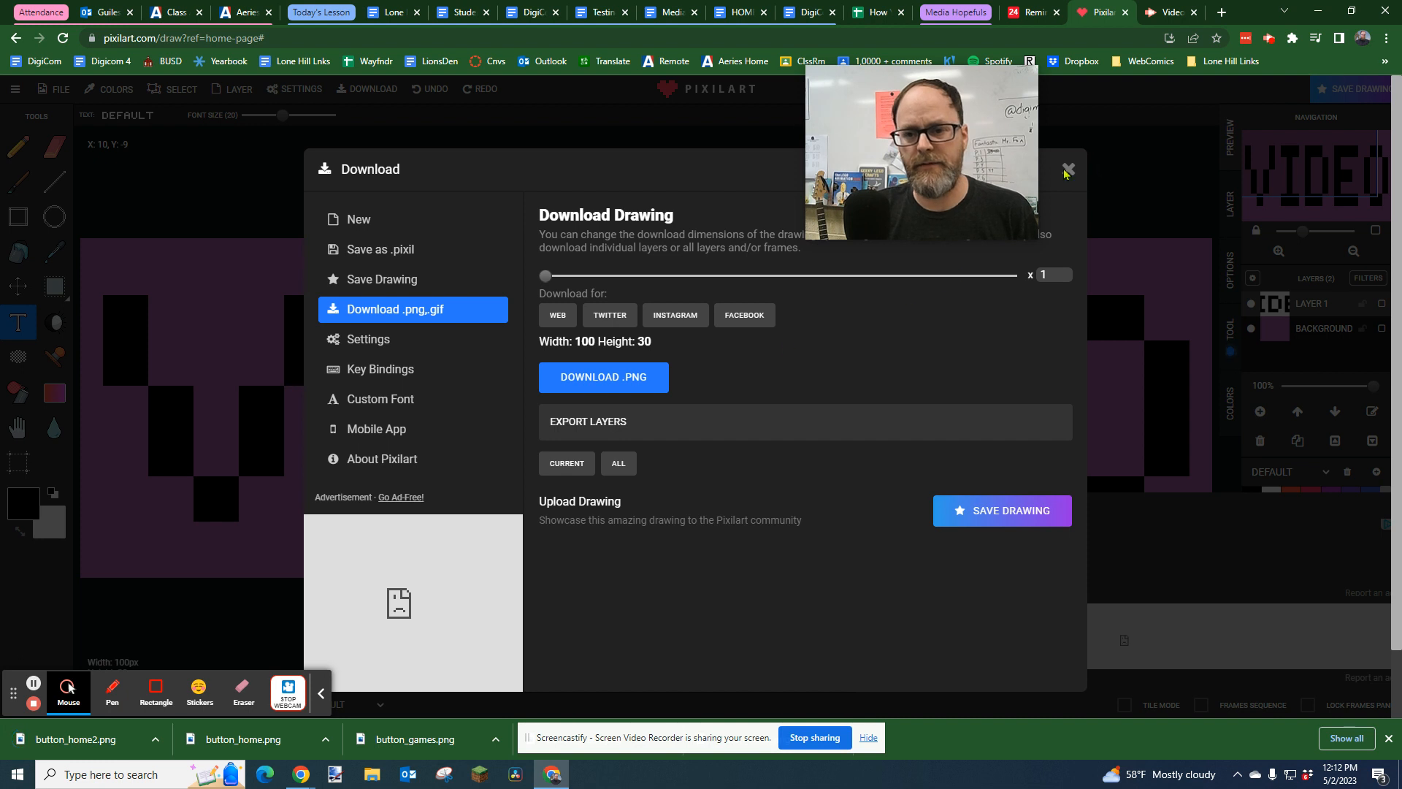
{"action": "left_click", "coordinate": [1066, 169]}
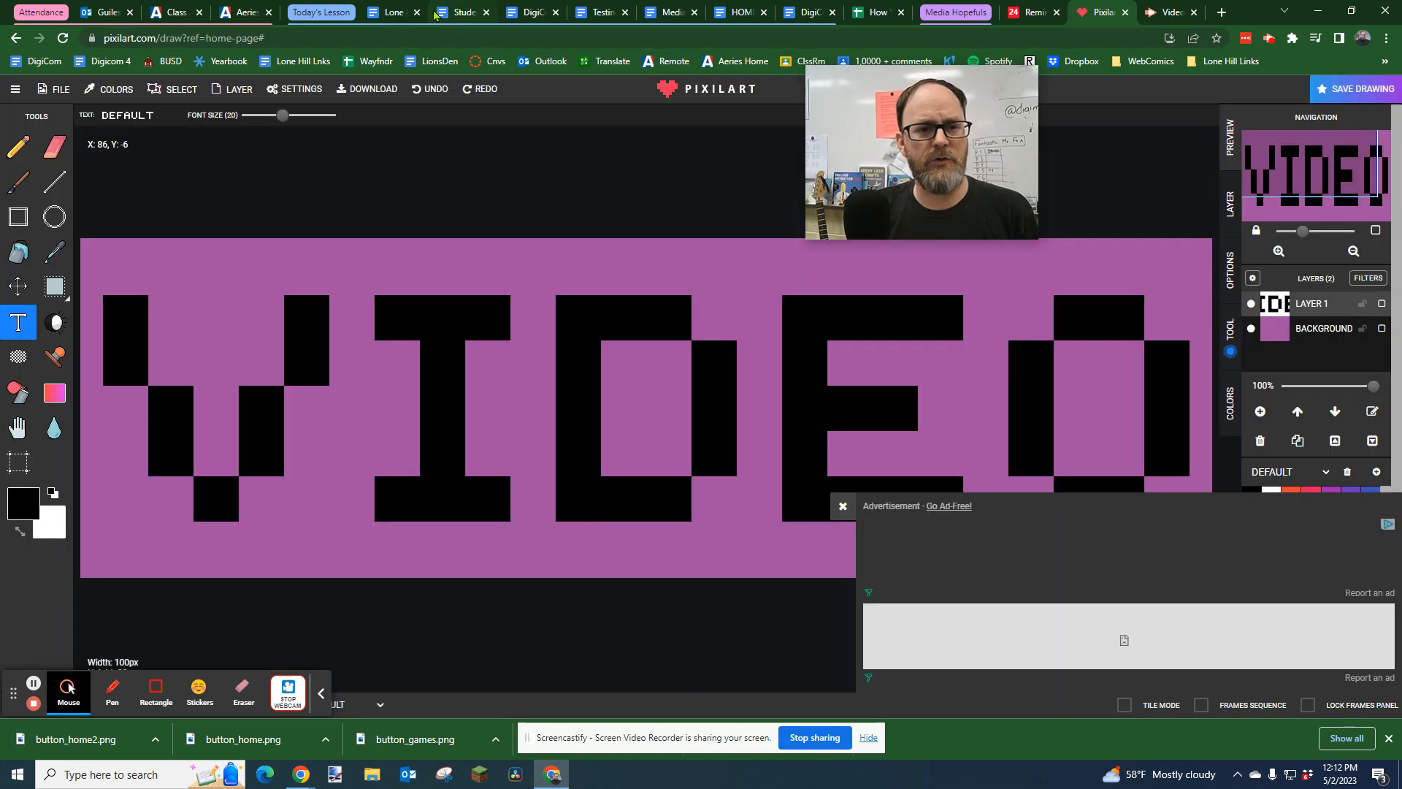
In the HOME doc, set the insertion point after the MUSIC button and start inserting an image
{"action": "left_click", "coordinate": [459, 13]}
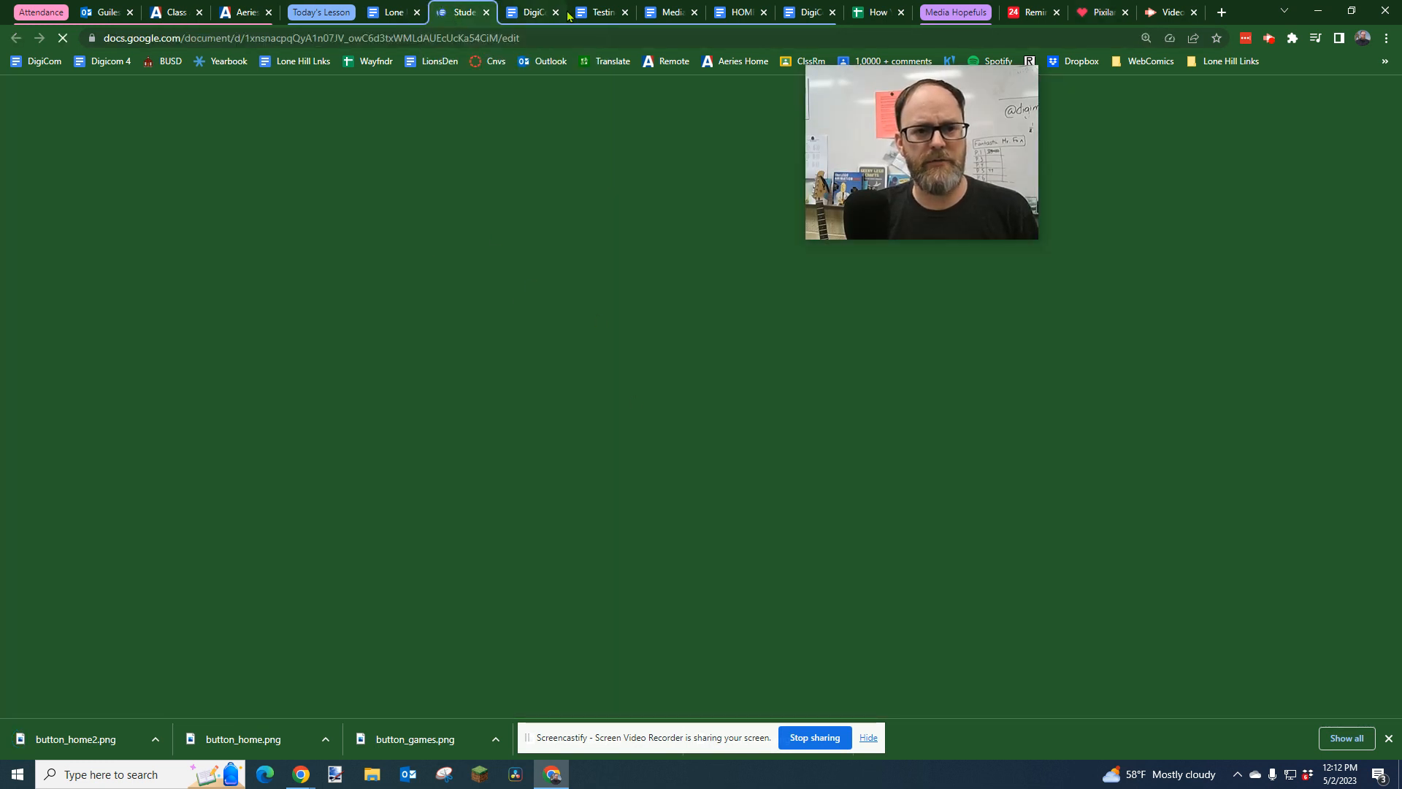
{"action": "left_click", "coordinate": [733, 12]}
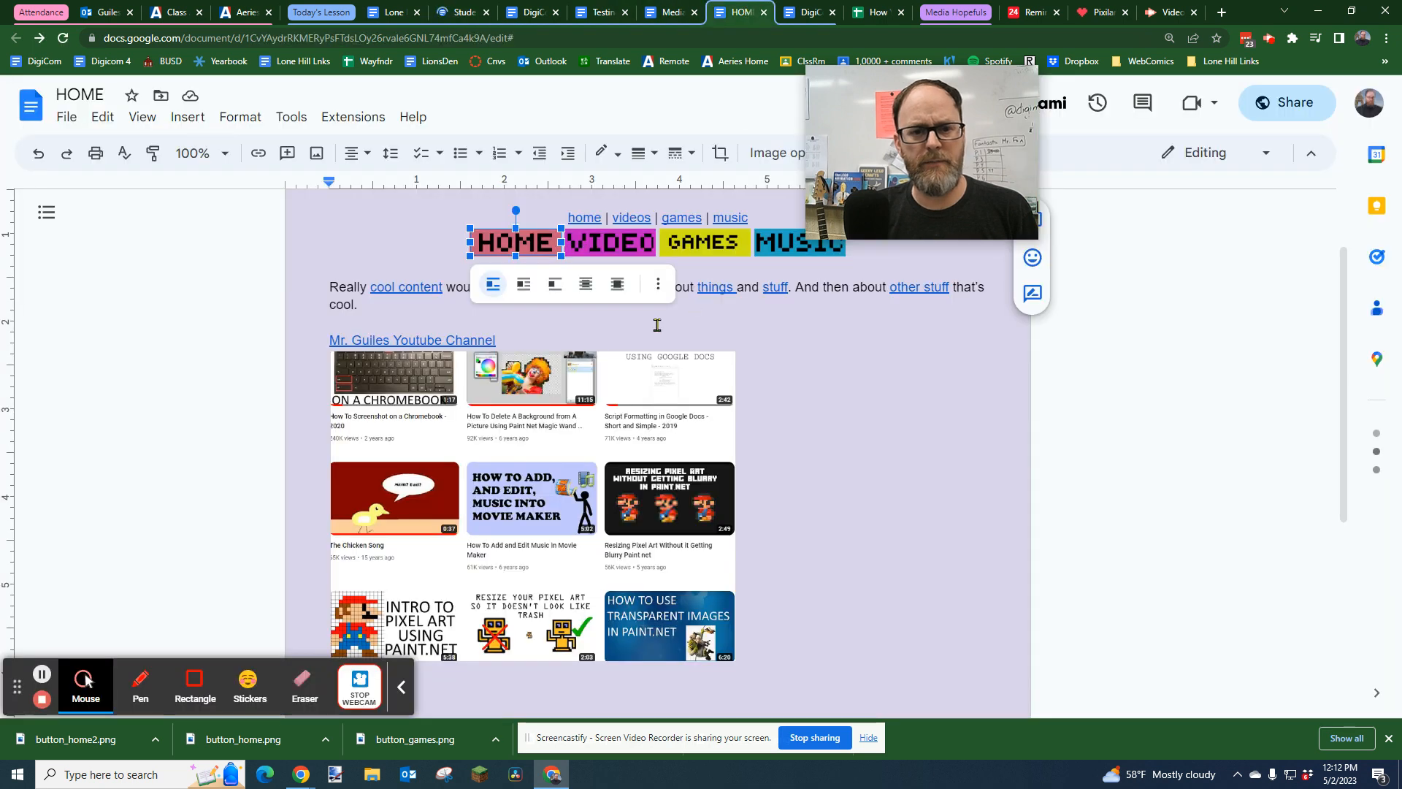
{"action": "left_click", "coordinate": [863, 244]}
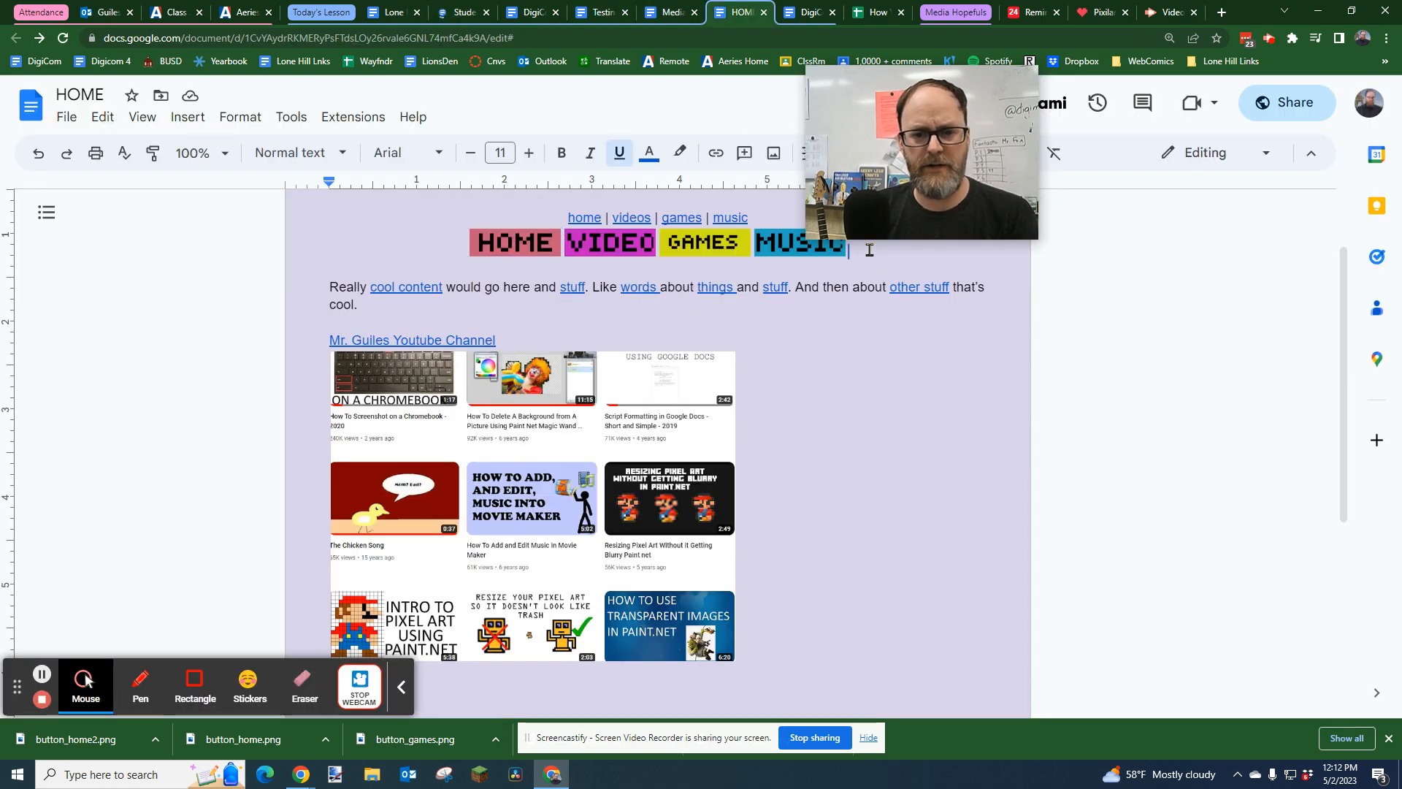
{"action": "left_click", "coordinate": [854, 249]}
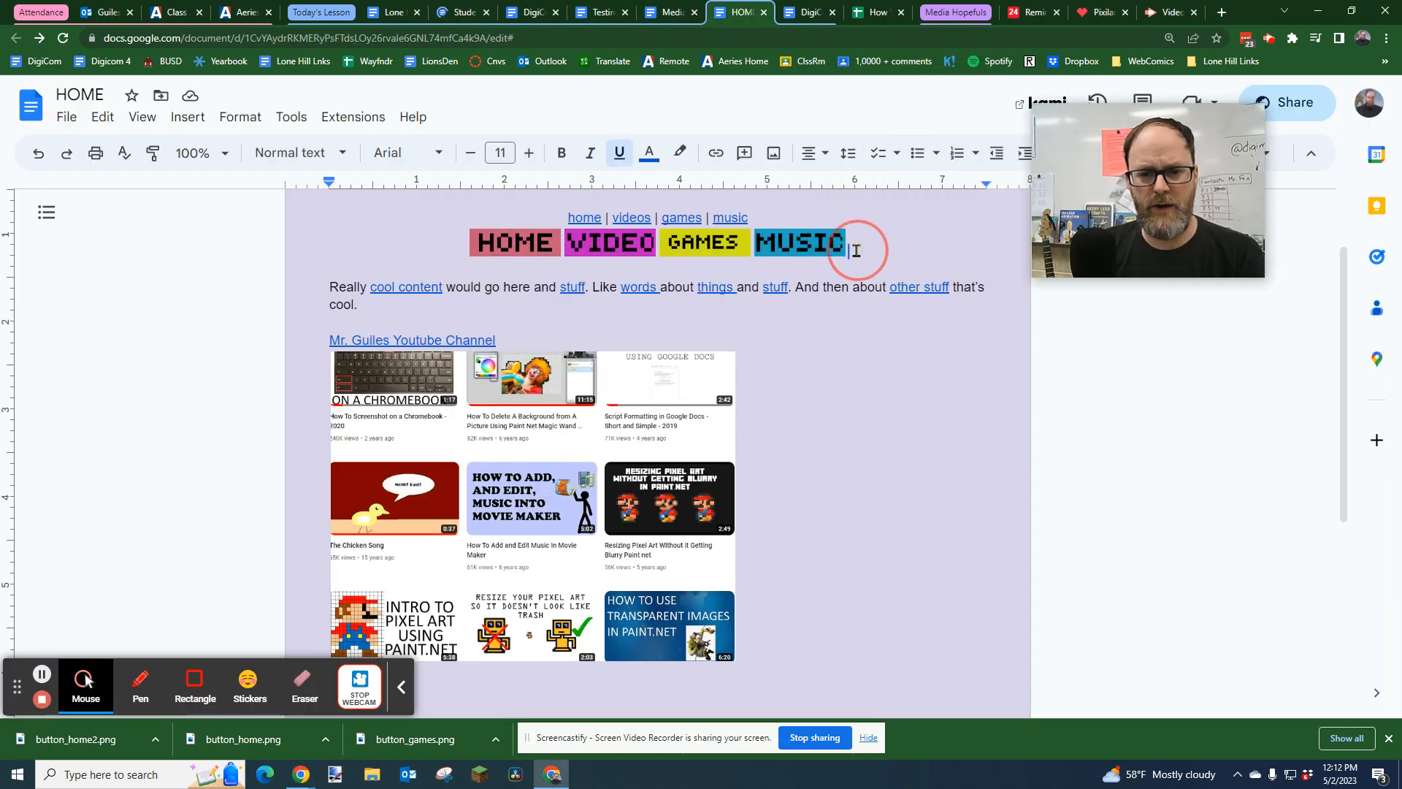
{"action": "left_click", "coordinate": [187, 117]}
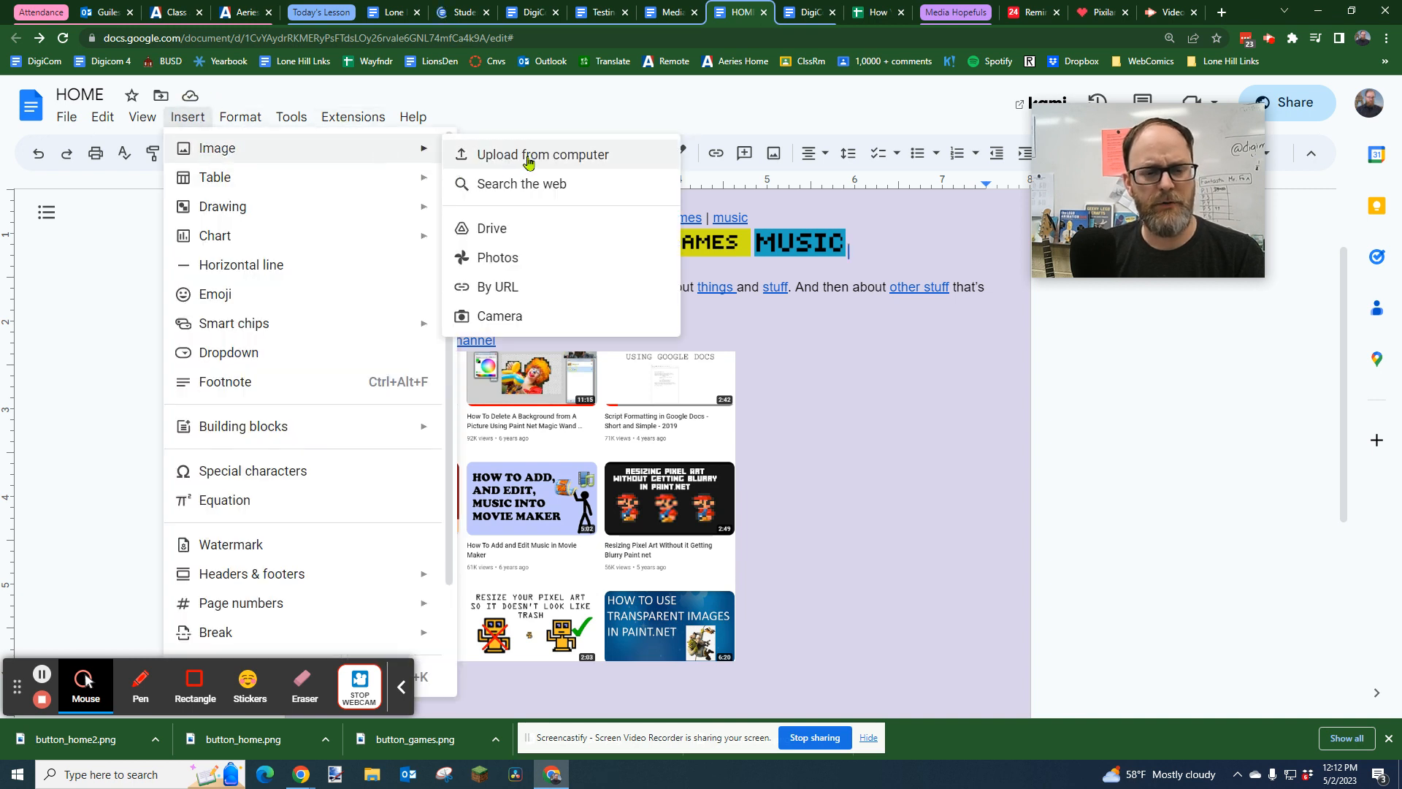
Upload button_home2 from Downloads so the VIDEO button joins the nav row after MUSIC
{"action": "left_click", "coordinate": [540, 153]}
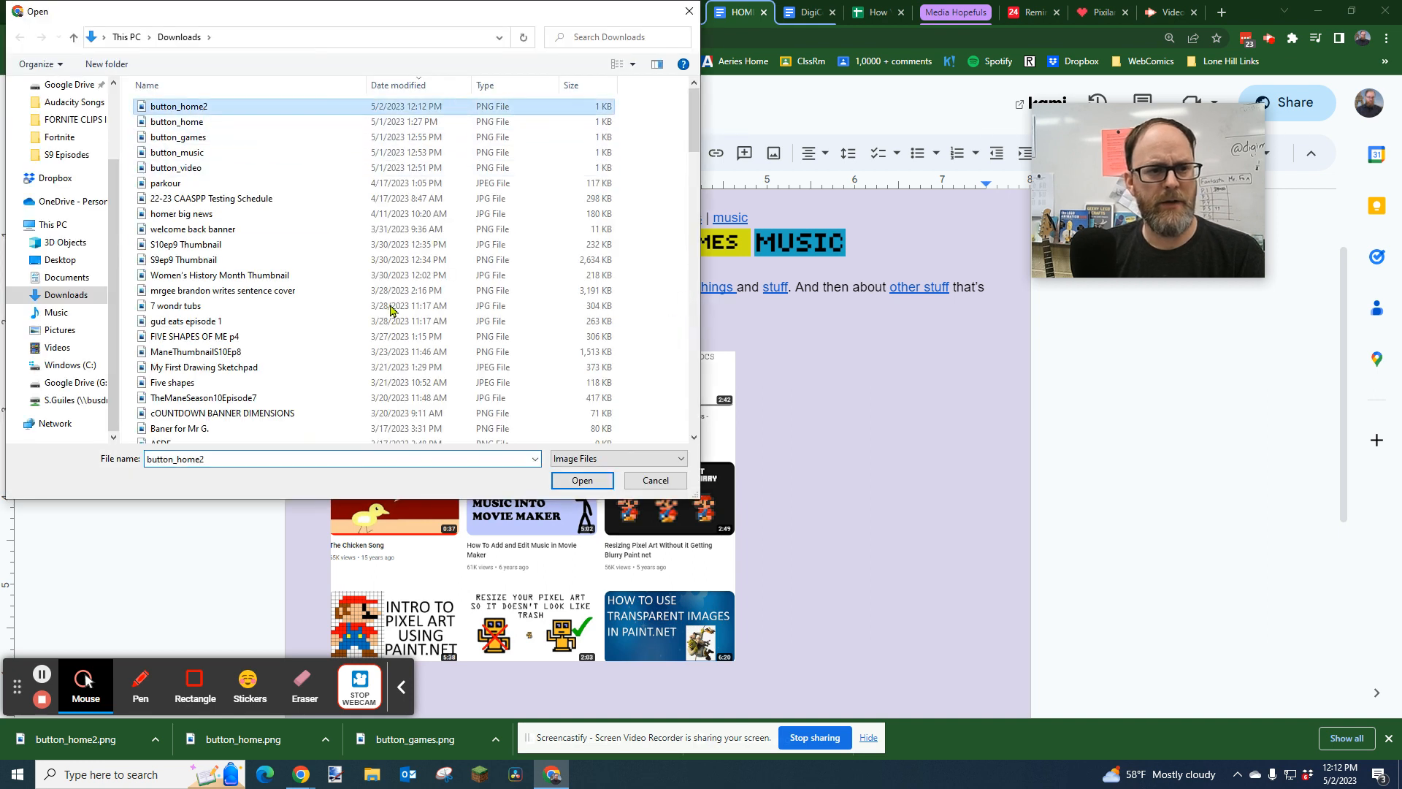
{"action": "left_click", "coordinate": [579, 481]}
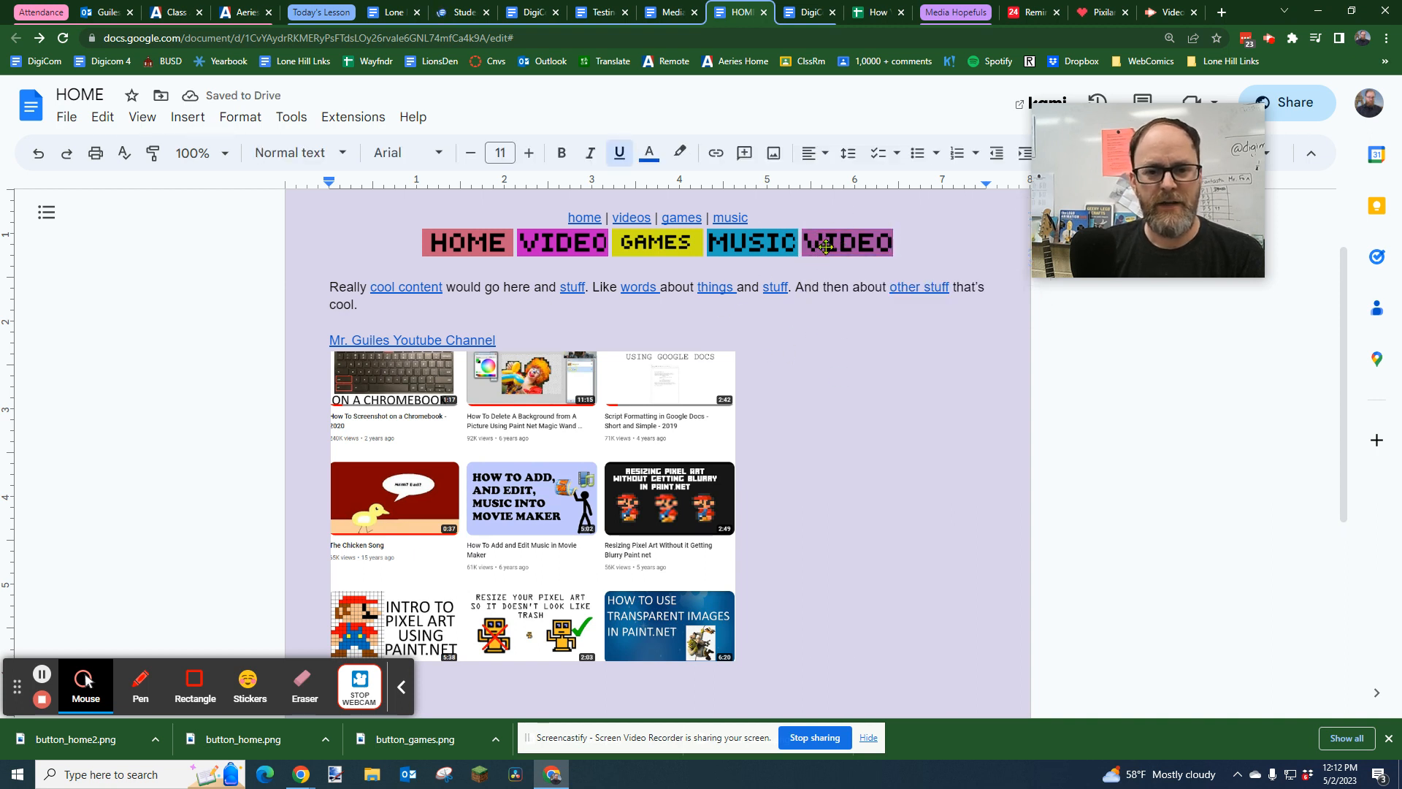
{"action": "mouse_move", "coordinate": [911, 289]}
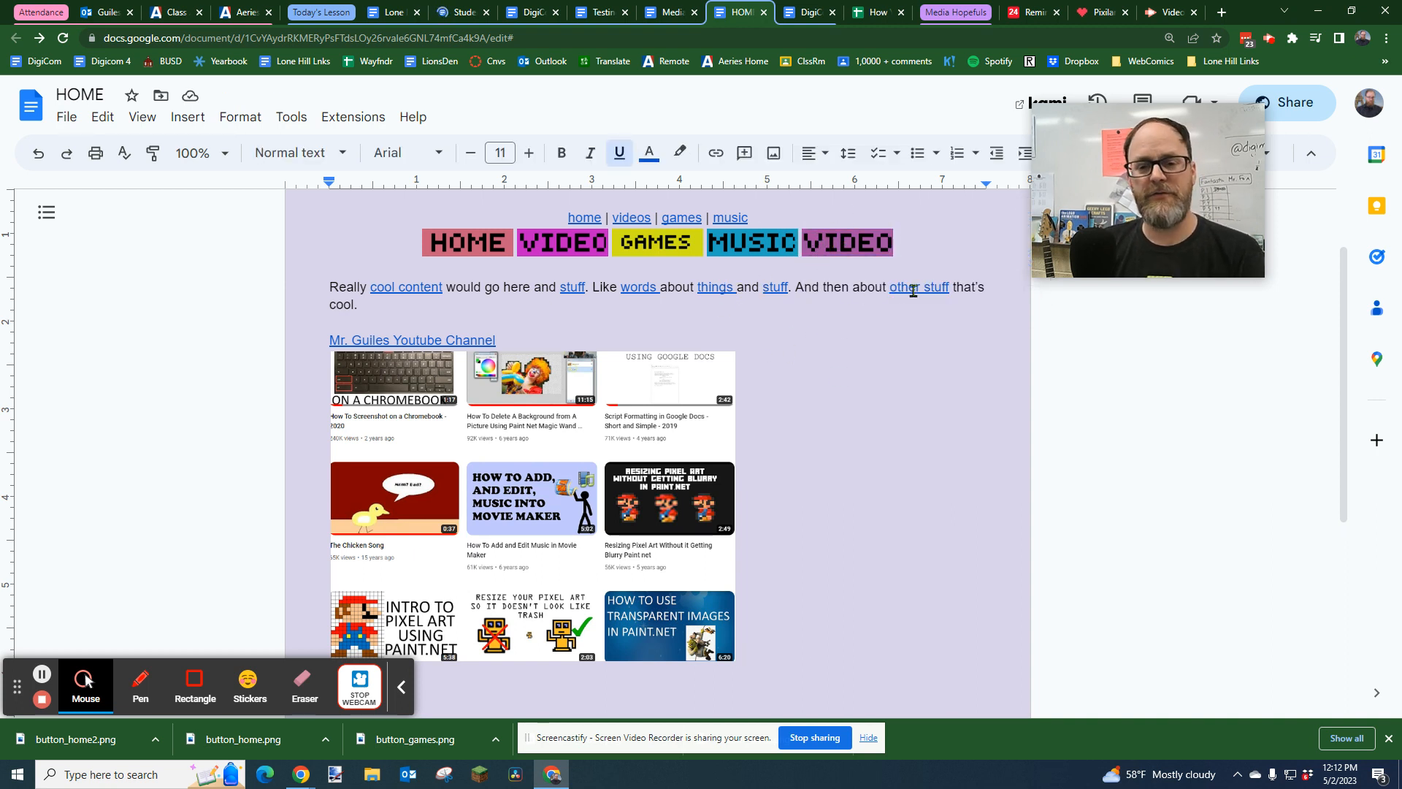
Inspect the VIDEO button in the row, then open the linked VIDEO document in a new tab
{"action": "left_click", "coordinate": [561, 242]}
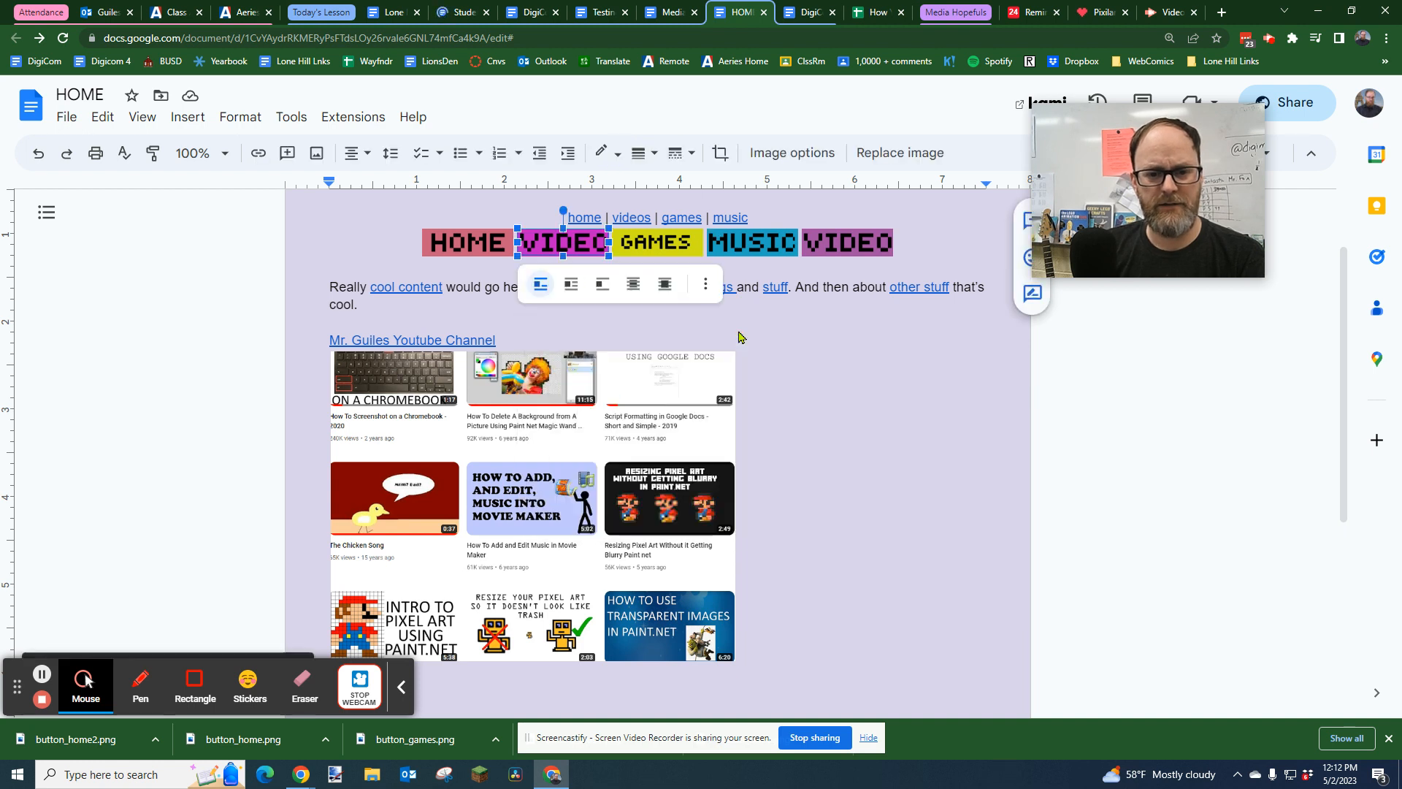
{"action": "left_click", "coordinate": [846, 242]}
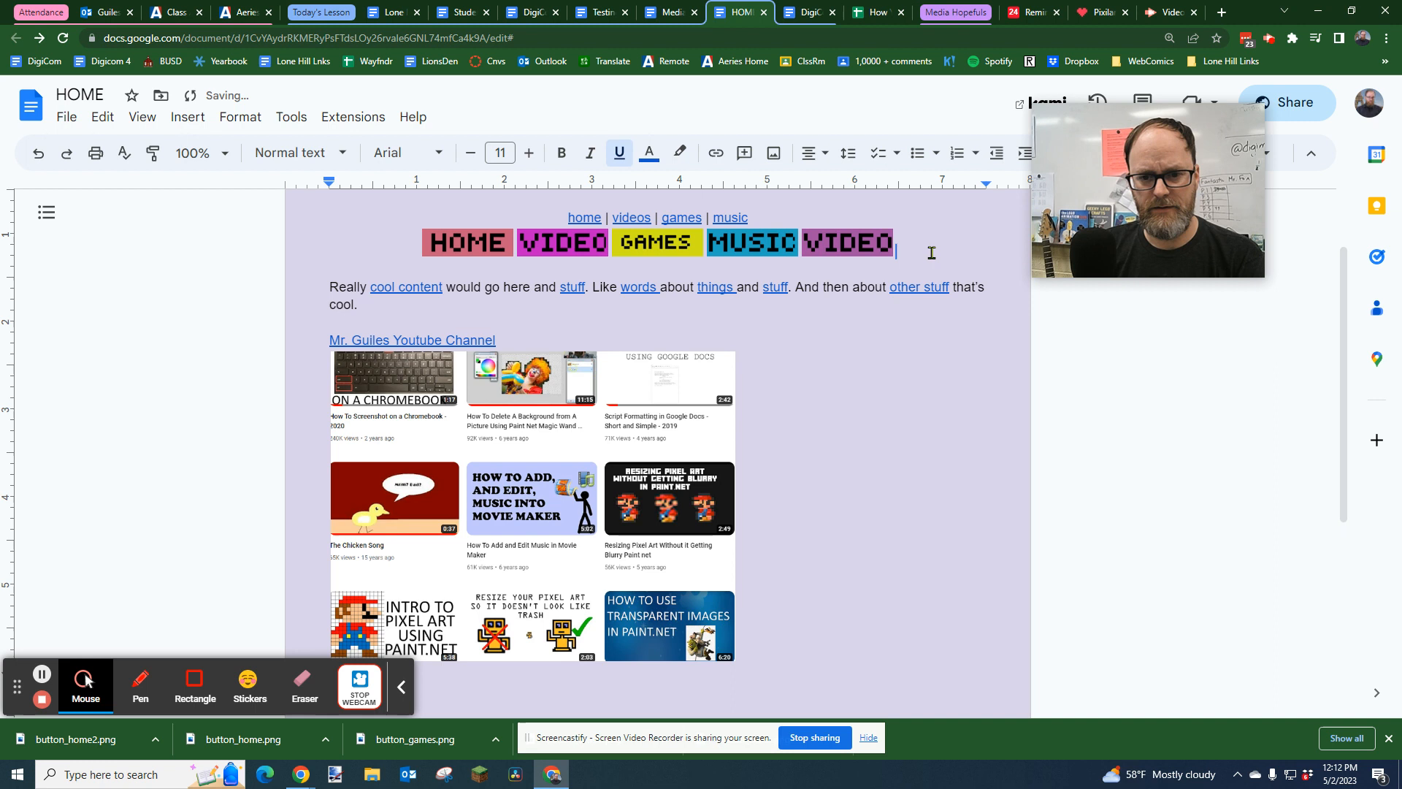
{"action": "left_click", "coordinate": [846, 241]}
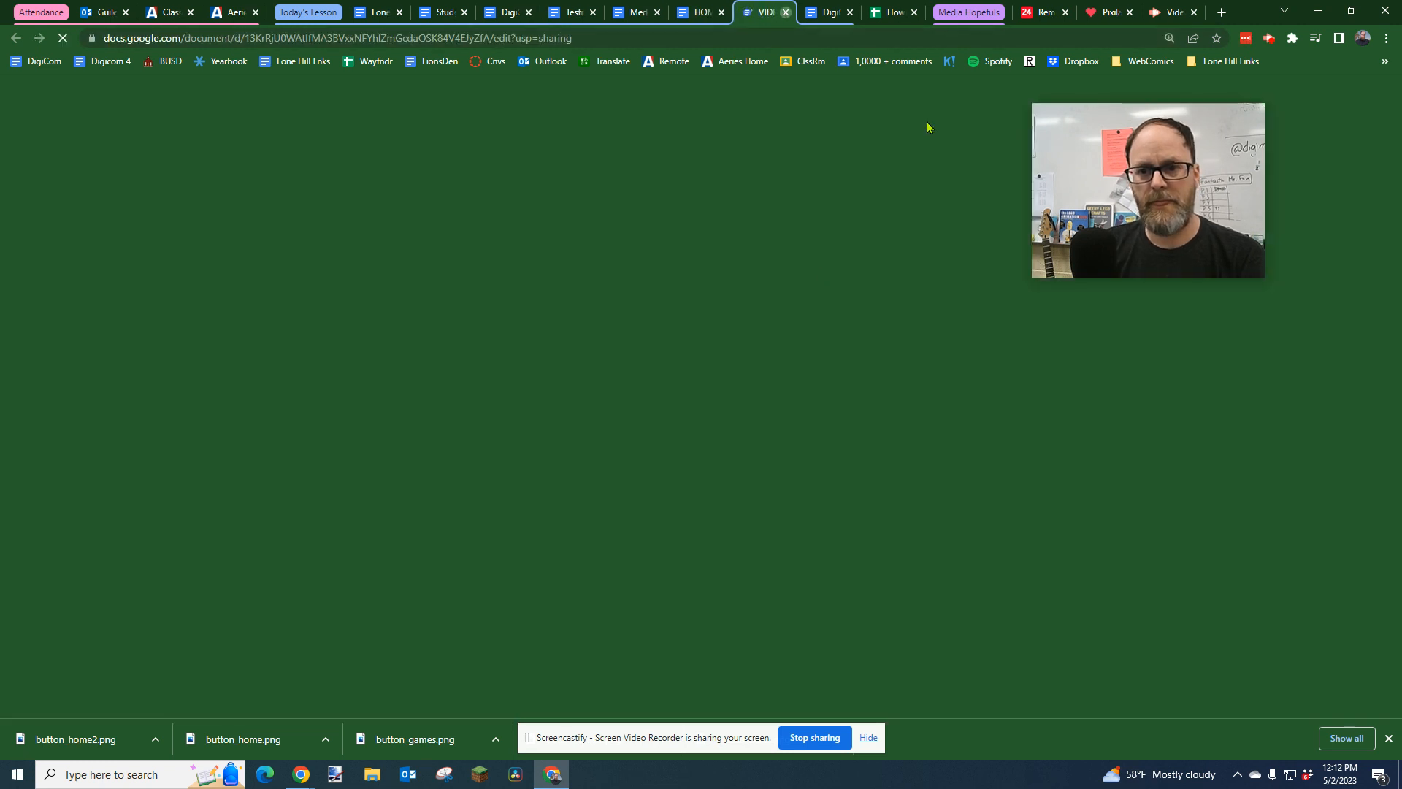
Review the VIDEO drawing in Pixilart, then return to the HOME Google Doc
{"action": "left_click", "coordinate": [1094, 11]}
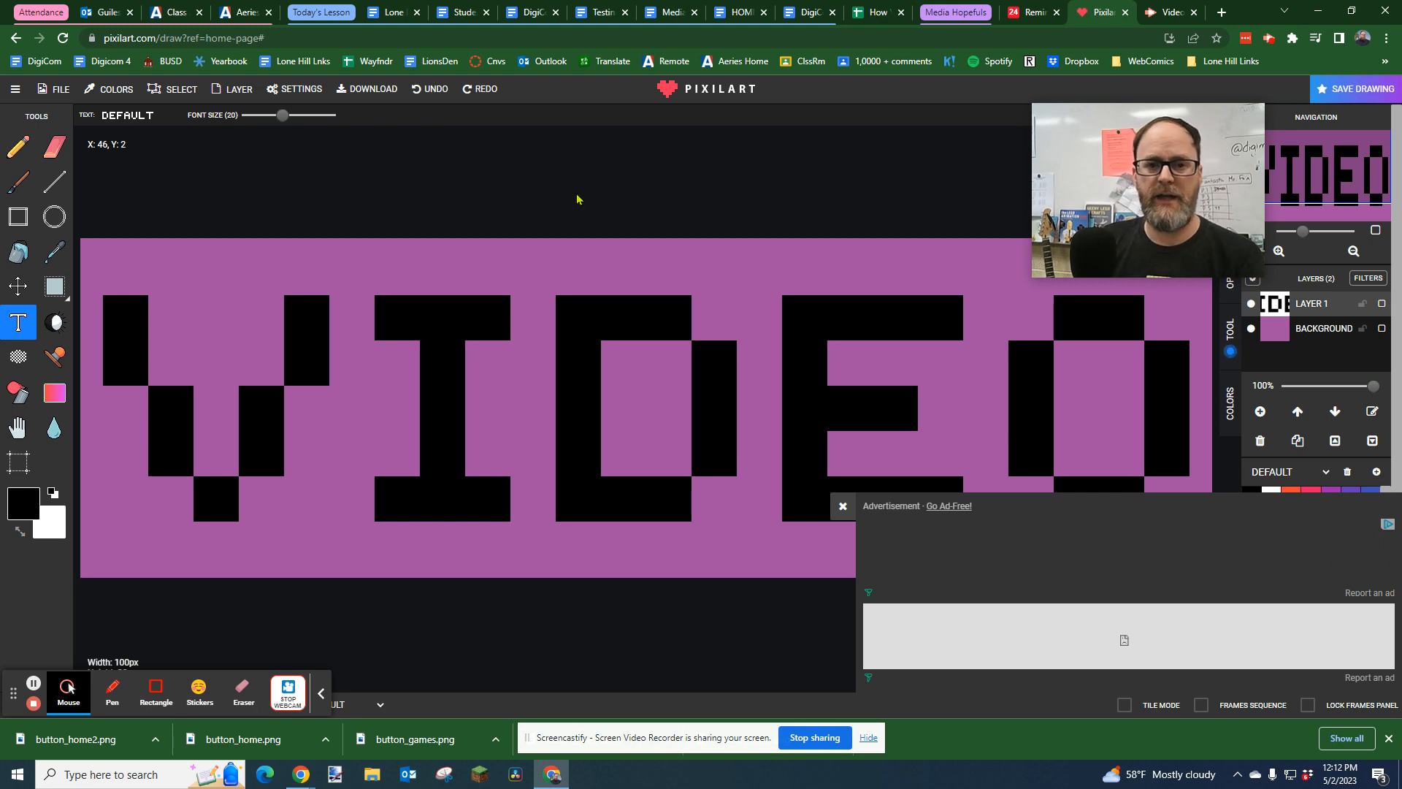
{"action": "mouse_move", "coordinate": [531, 12]}
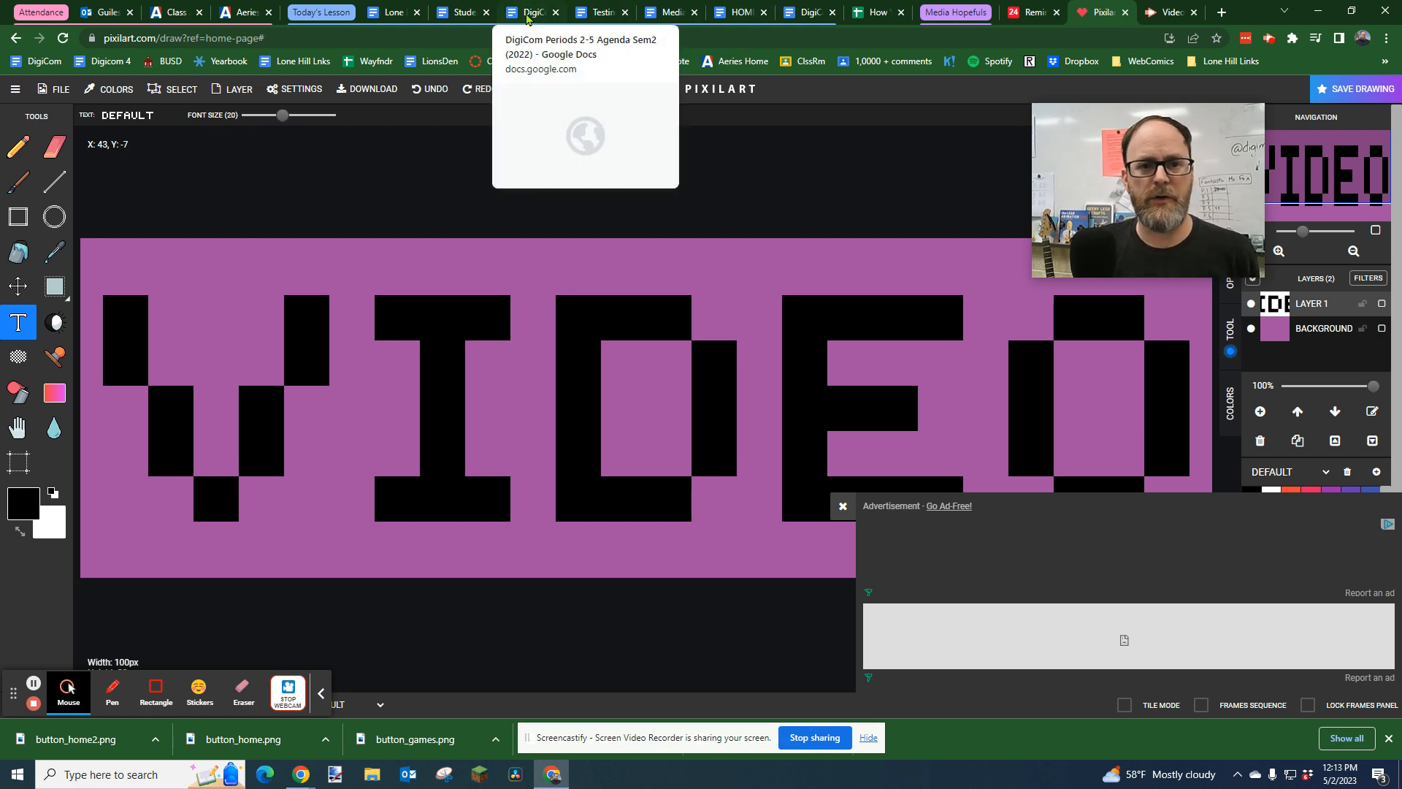
{"action": "left_click", "coordinate": [733, 12]}
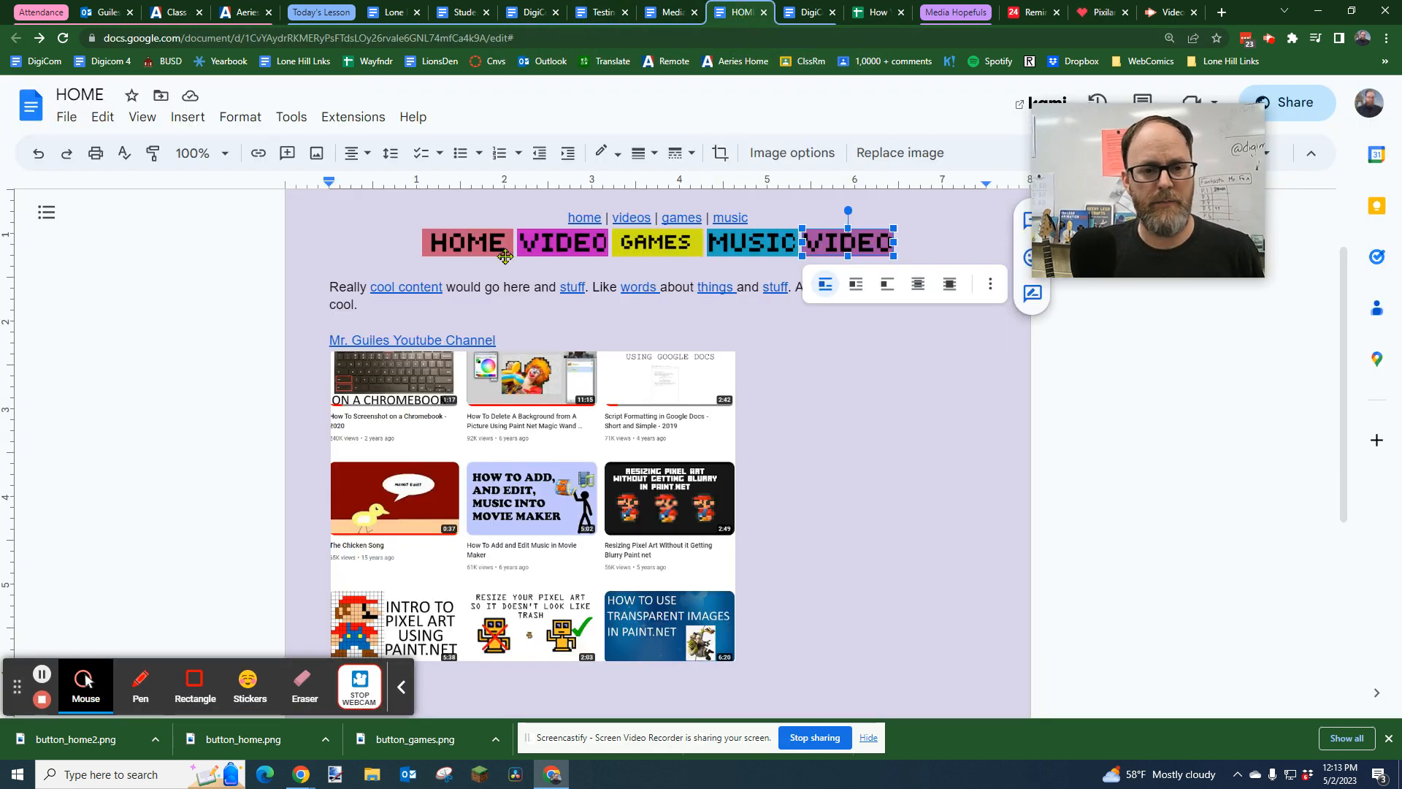